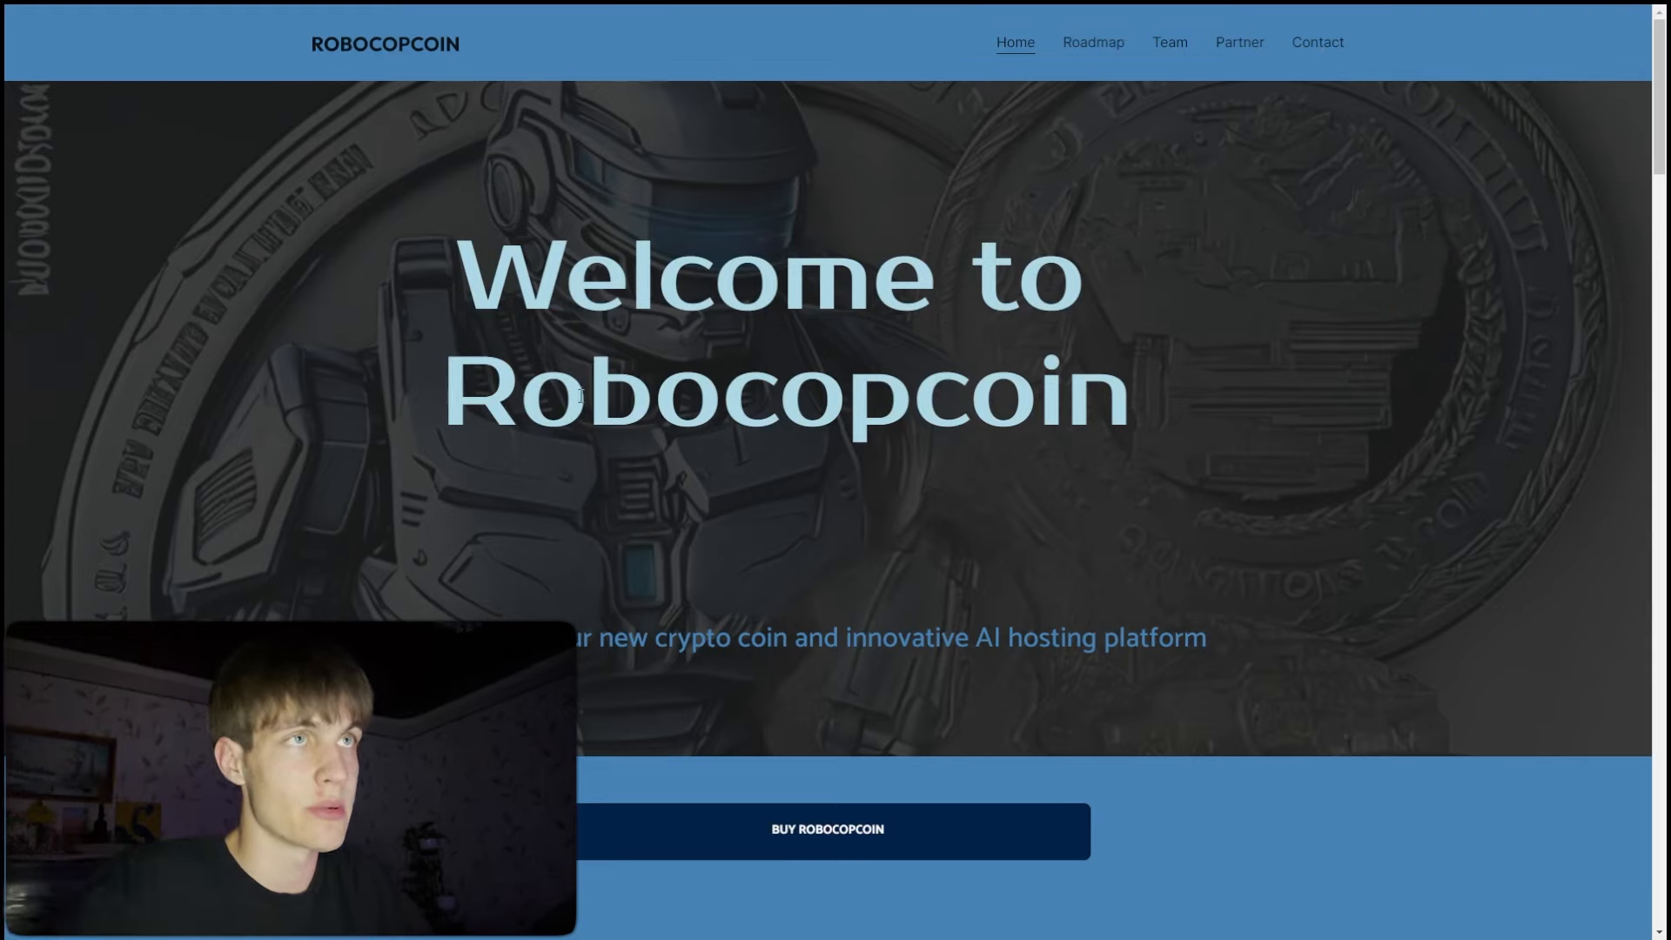
{"action": "mouse_move", "coordinate": [1139, 334]}
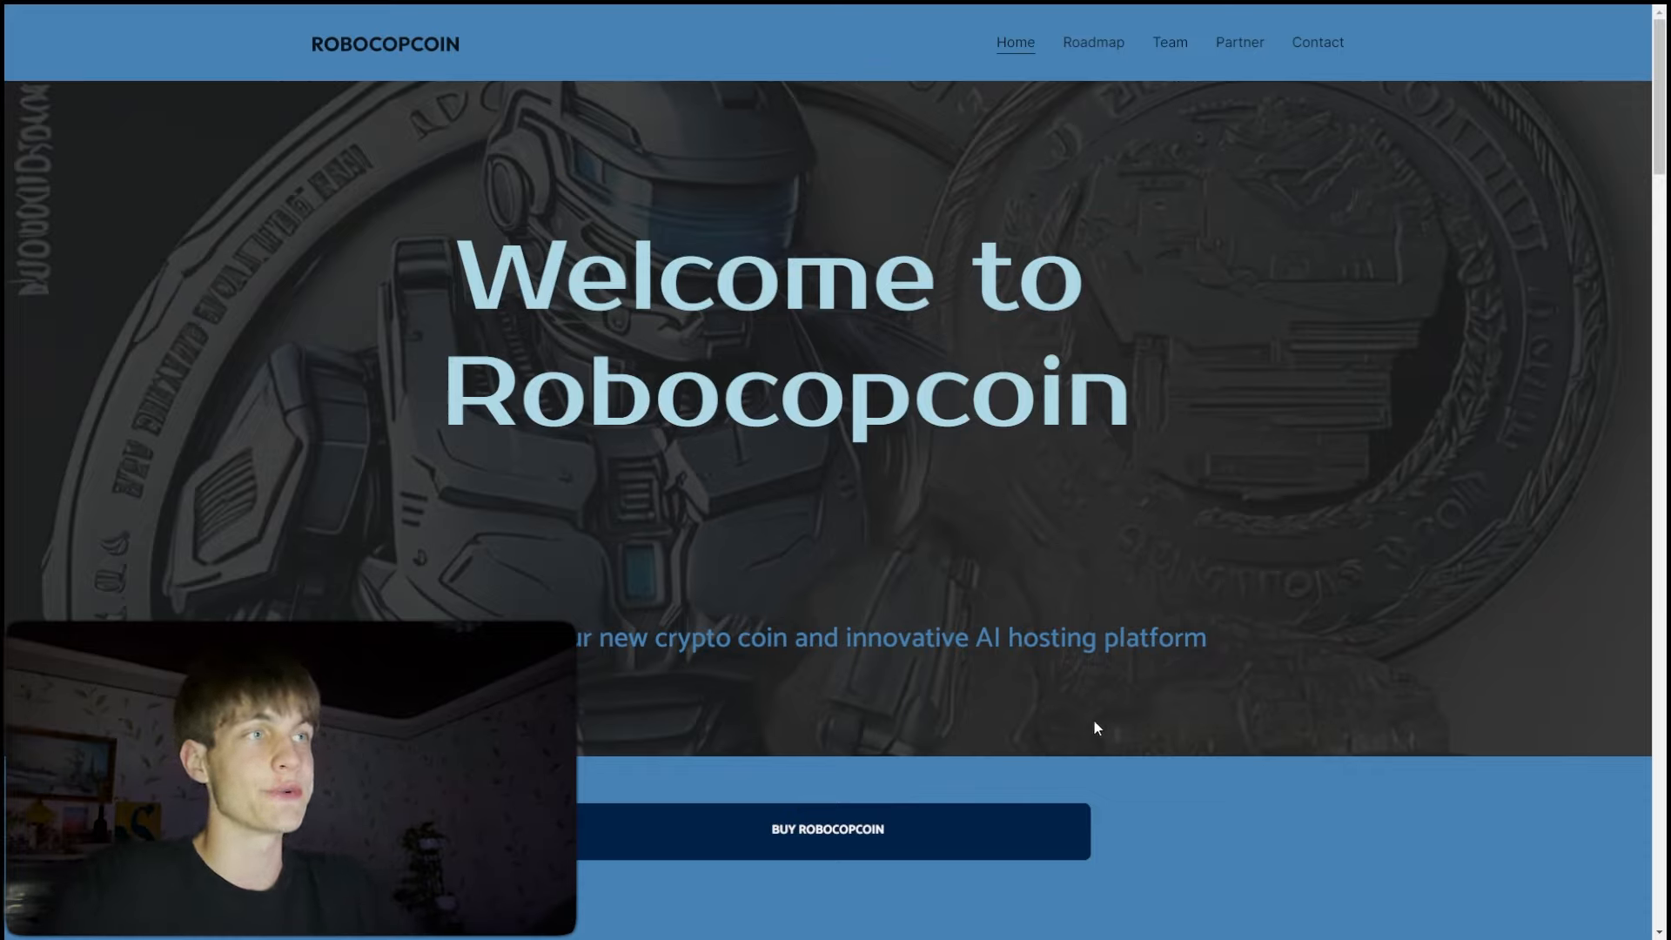
{"action": "mouse_move", "coordinate": [825, 828]}
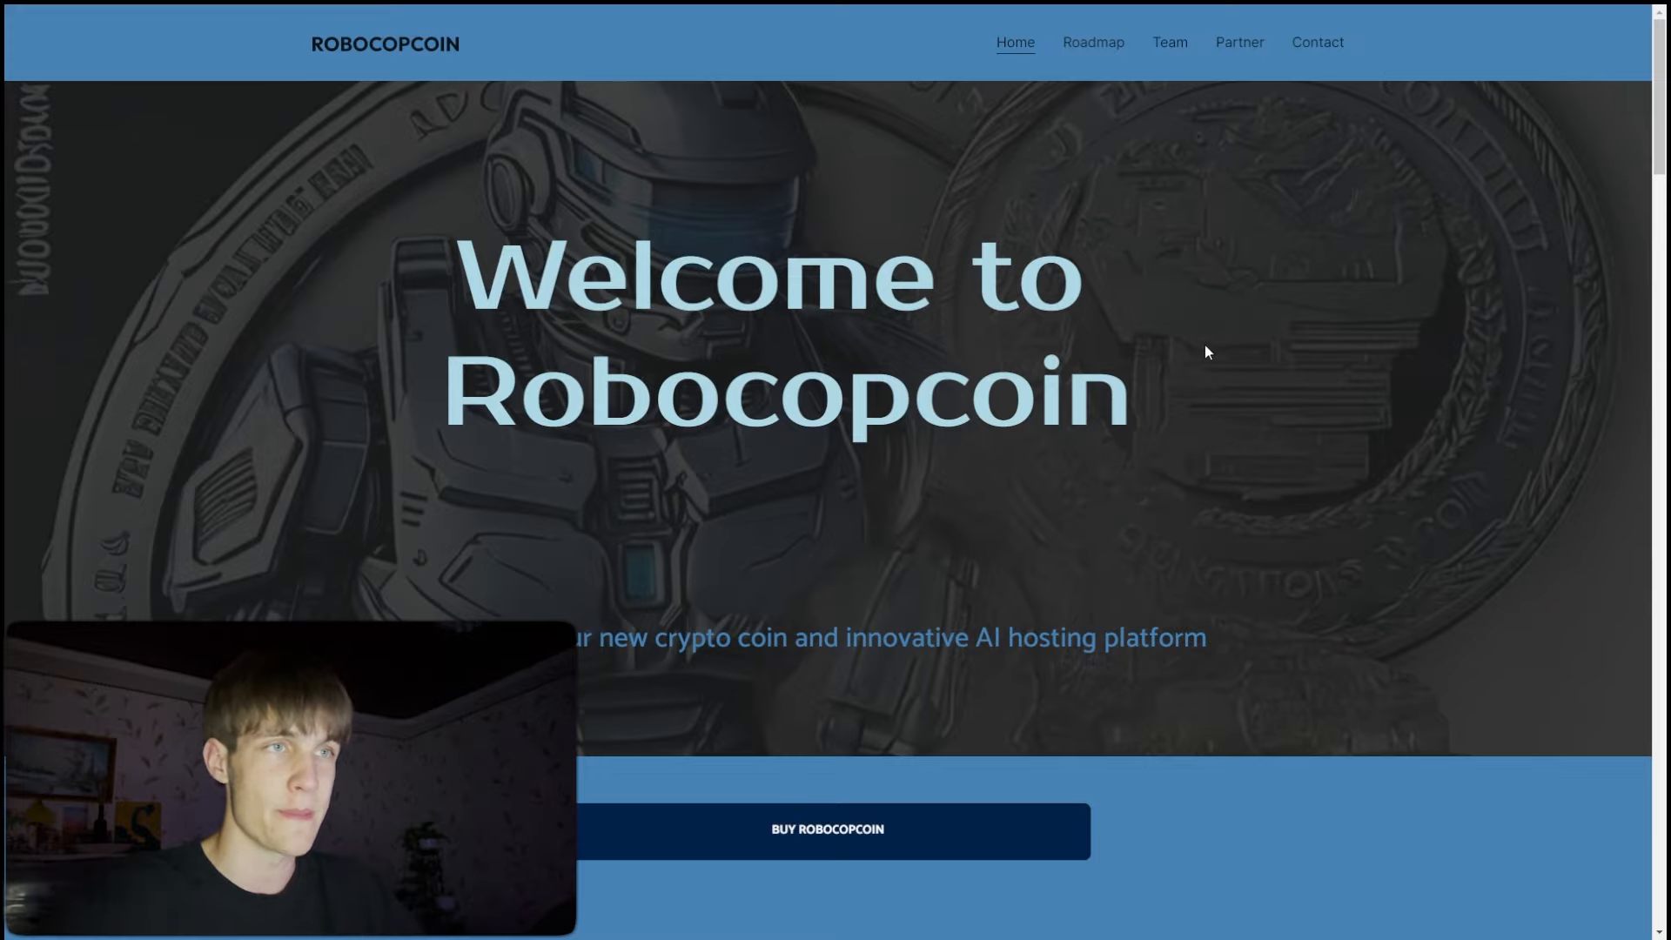
Open the presale via BUY ROBOCOPCOIN and reach the purchase form with its BNB amount field.
{"action": "left_click", "coordinate": [826, 830]}
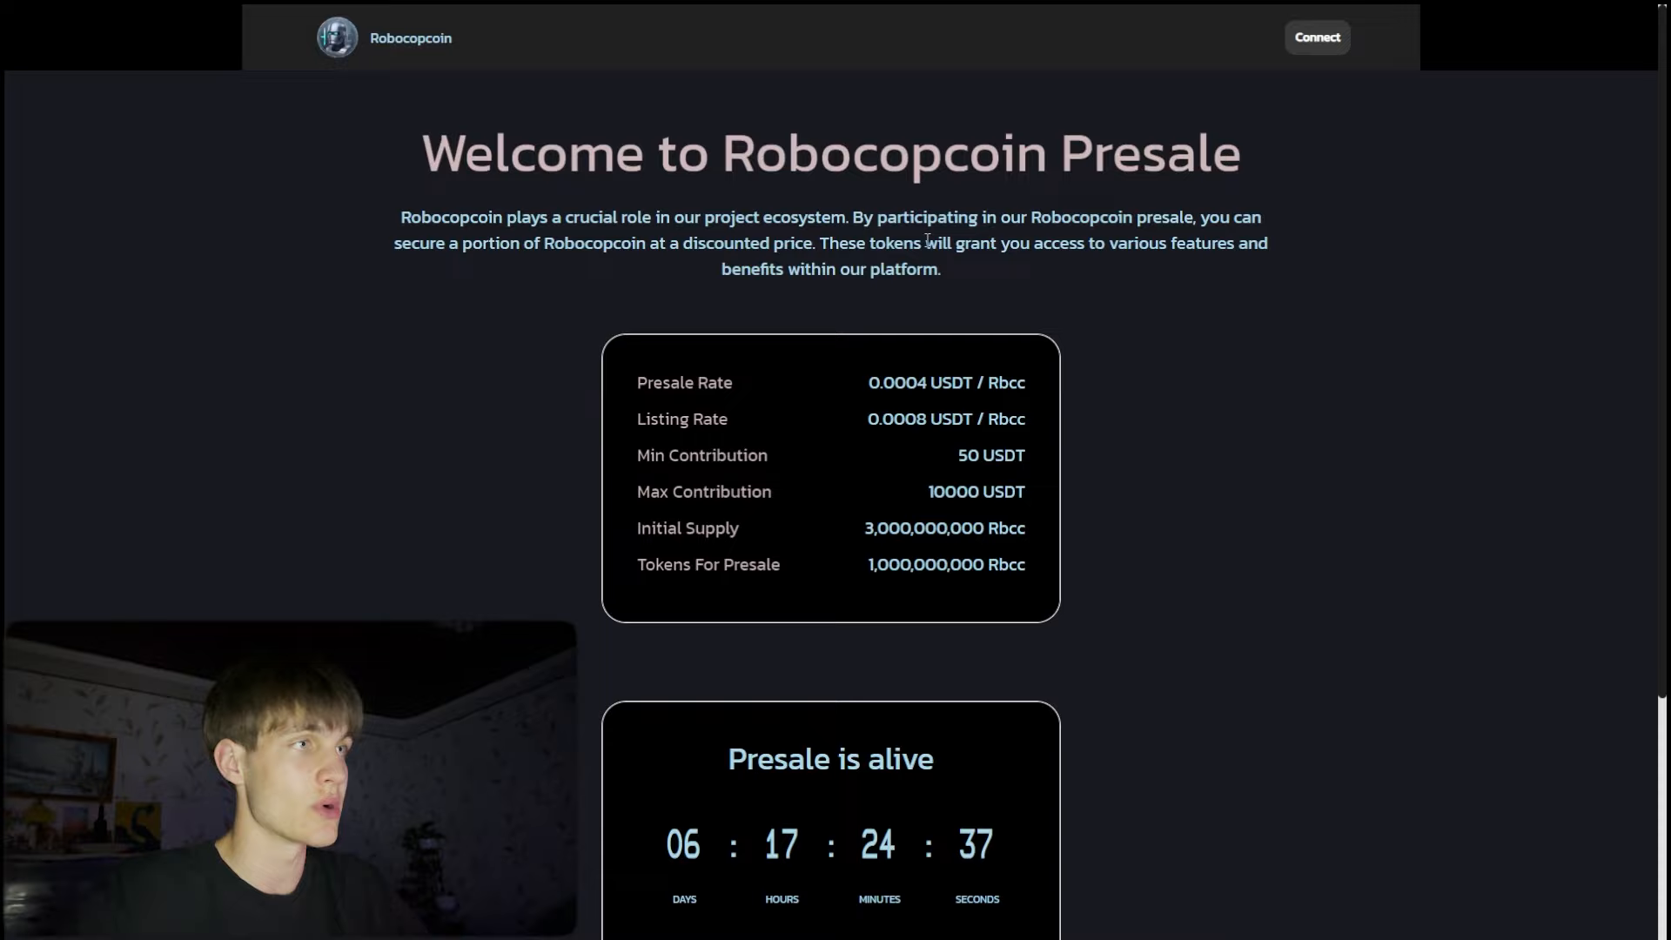
{"action": "mouse_move", "coordinate": [1227, 267]}
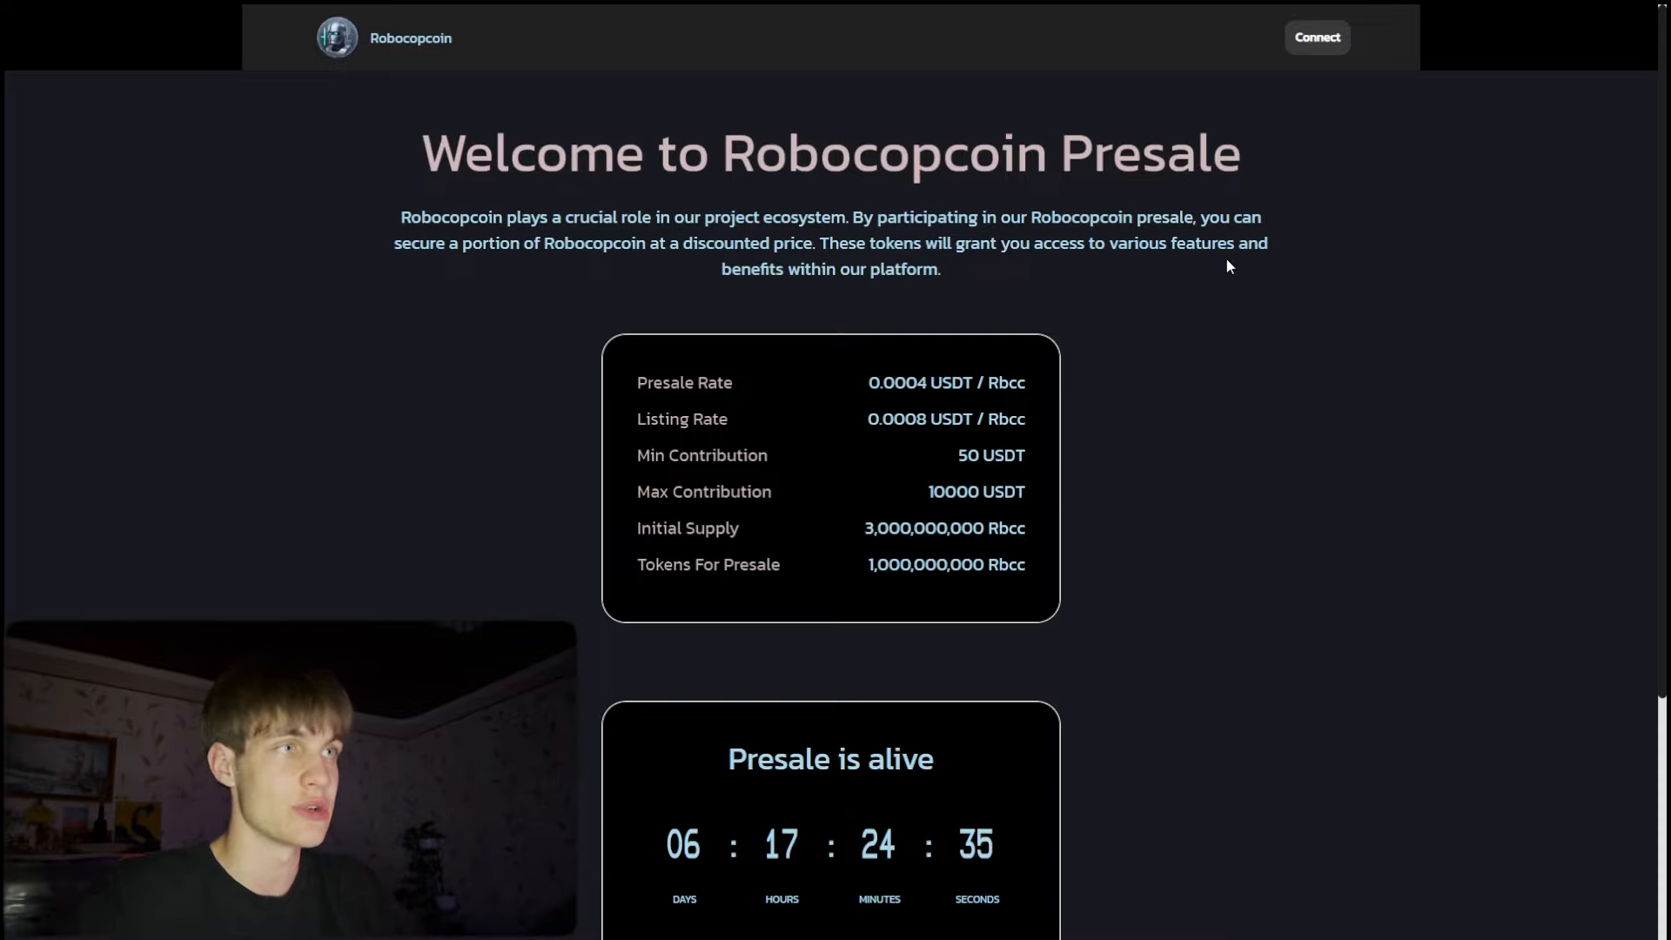
{"action": "mouse_move", "coordinate": [884, 303]}
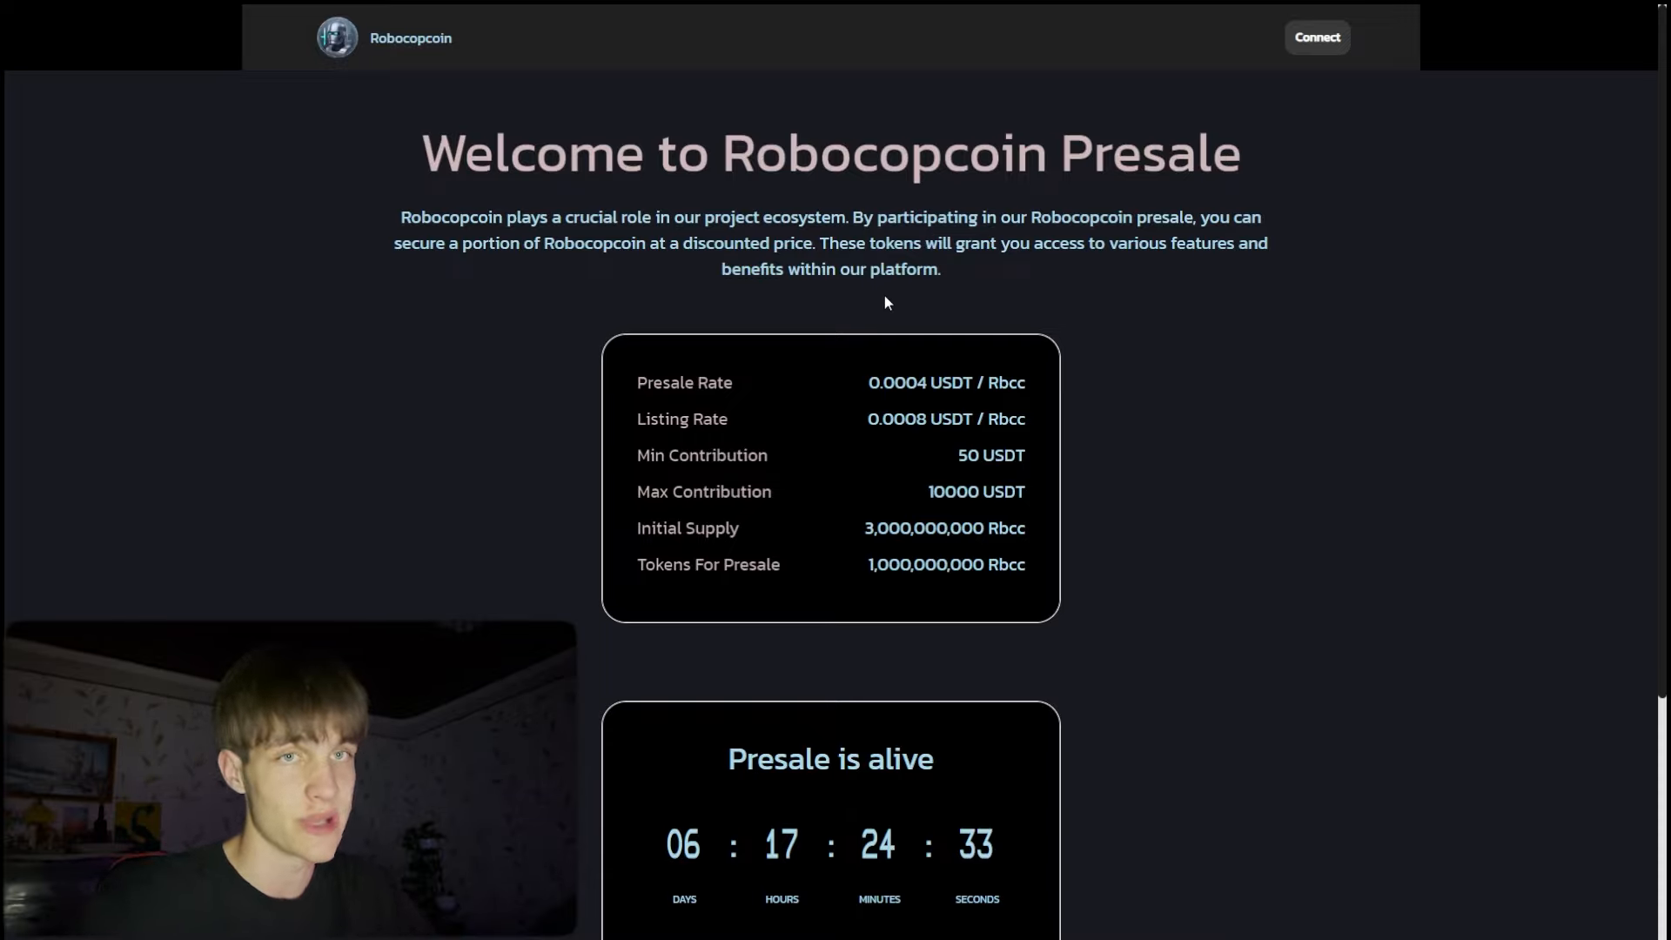
{"action": "scroll", "scroll_direction": "down", "scroll_amount": 3}
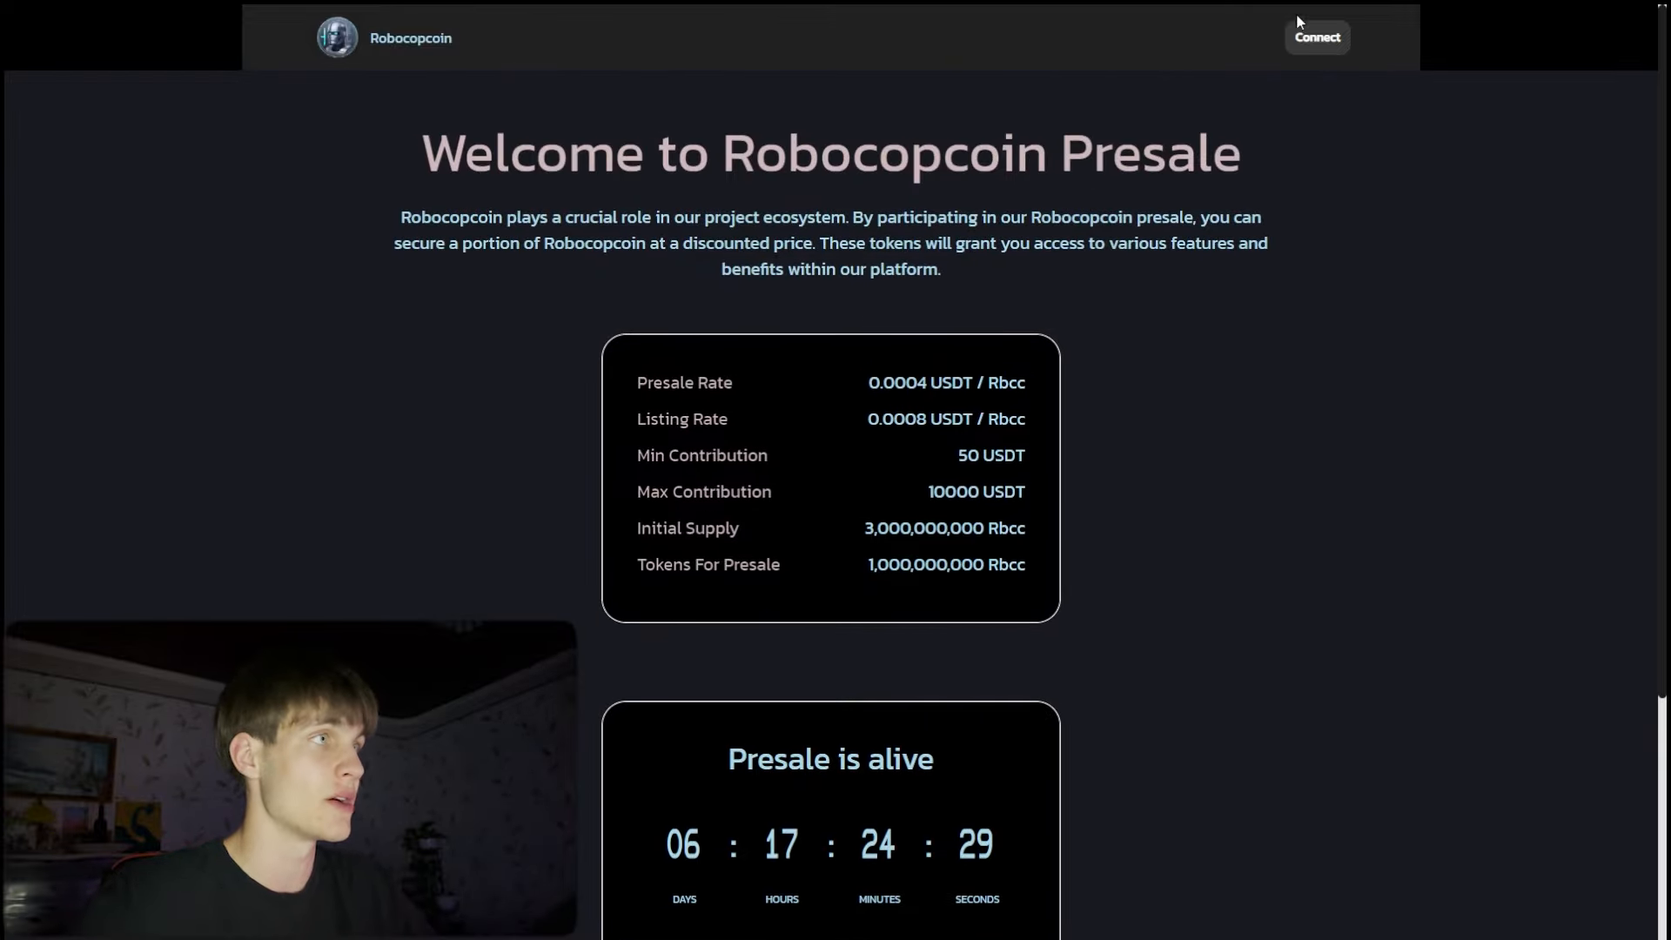
{"action": "left_click", "coordinate": [1316, 37]}
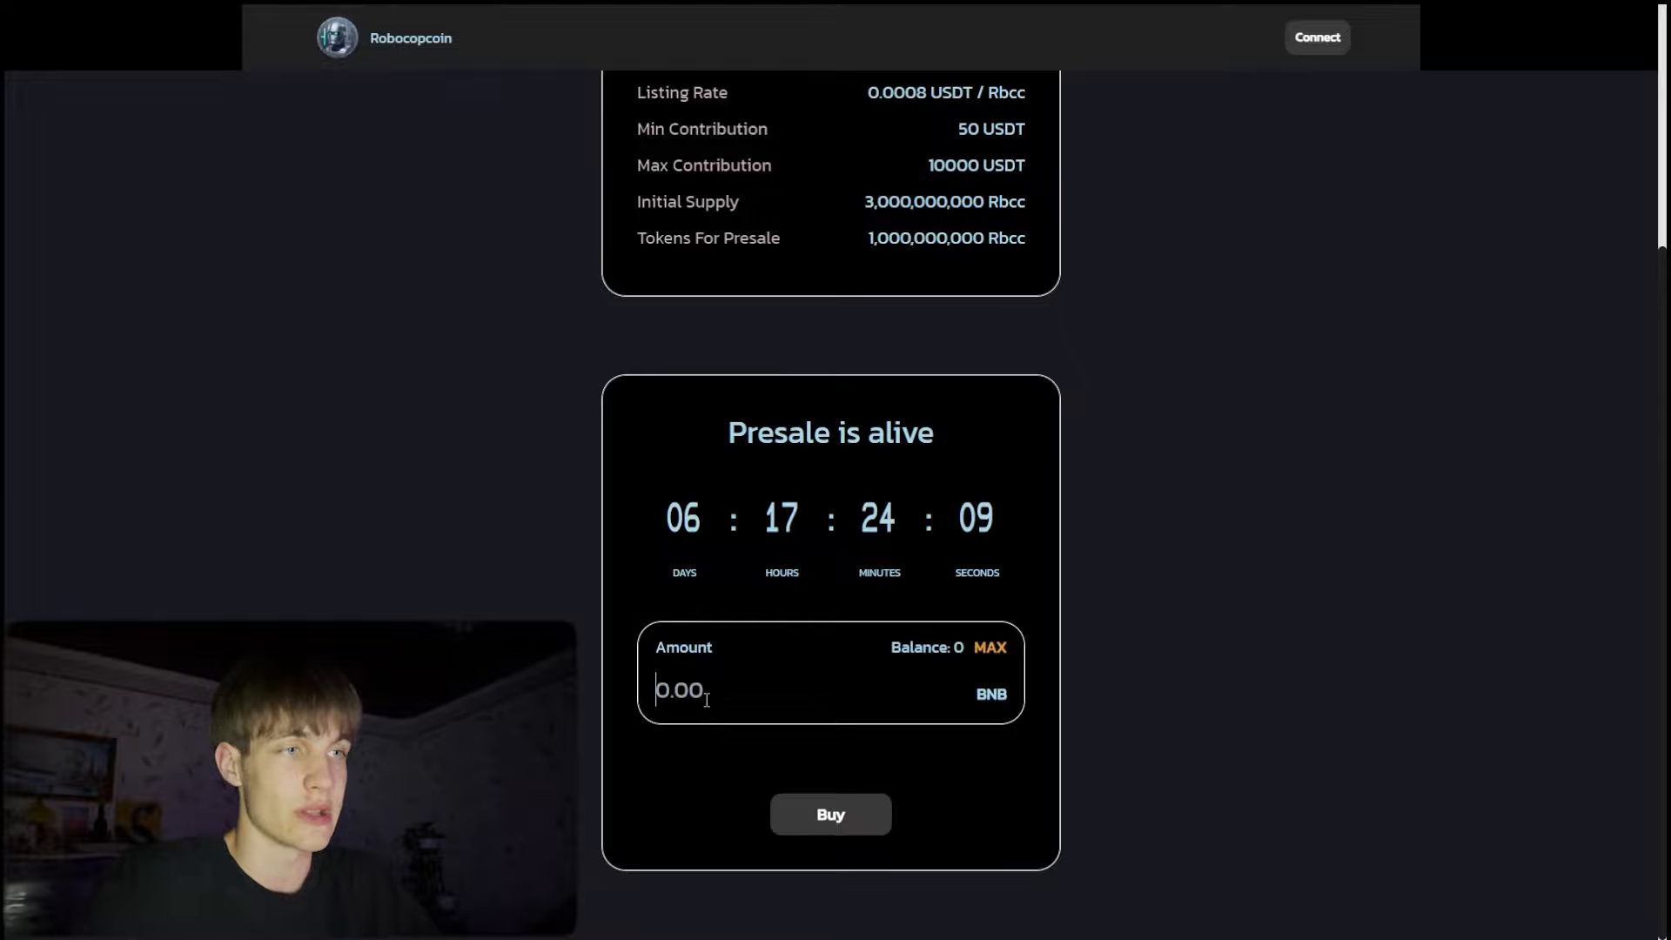
{"action": "left_click", "coordinate": [988, 694]}
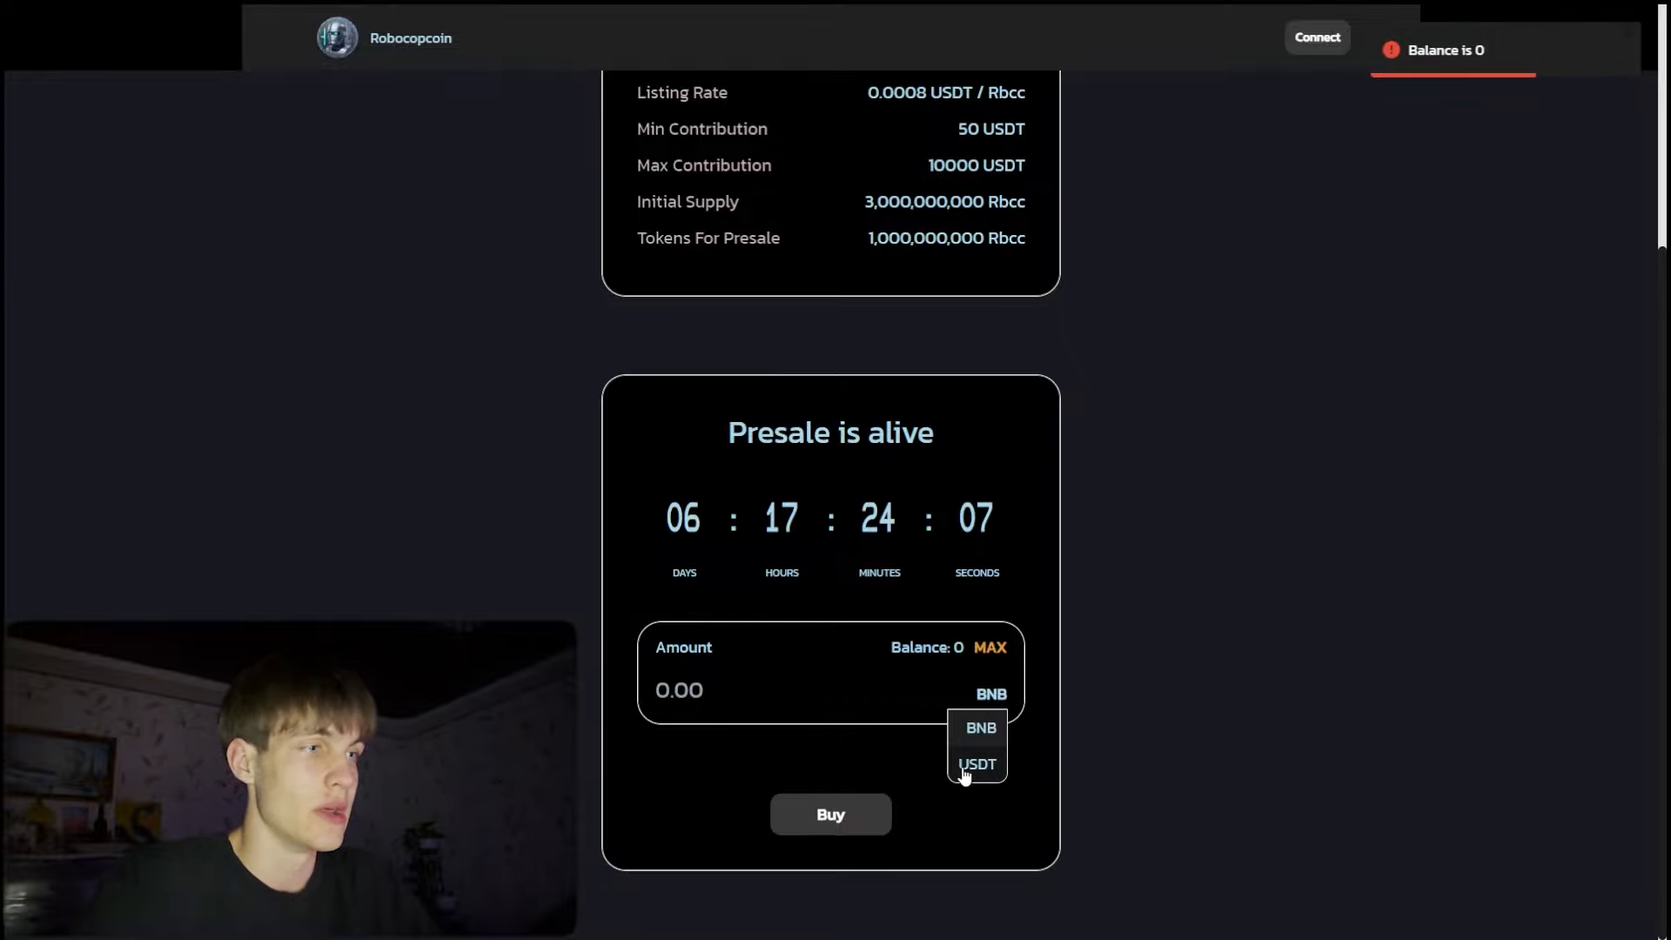
{"action": "left_click", "coordinate": [976, 763]}
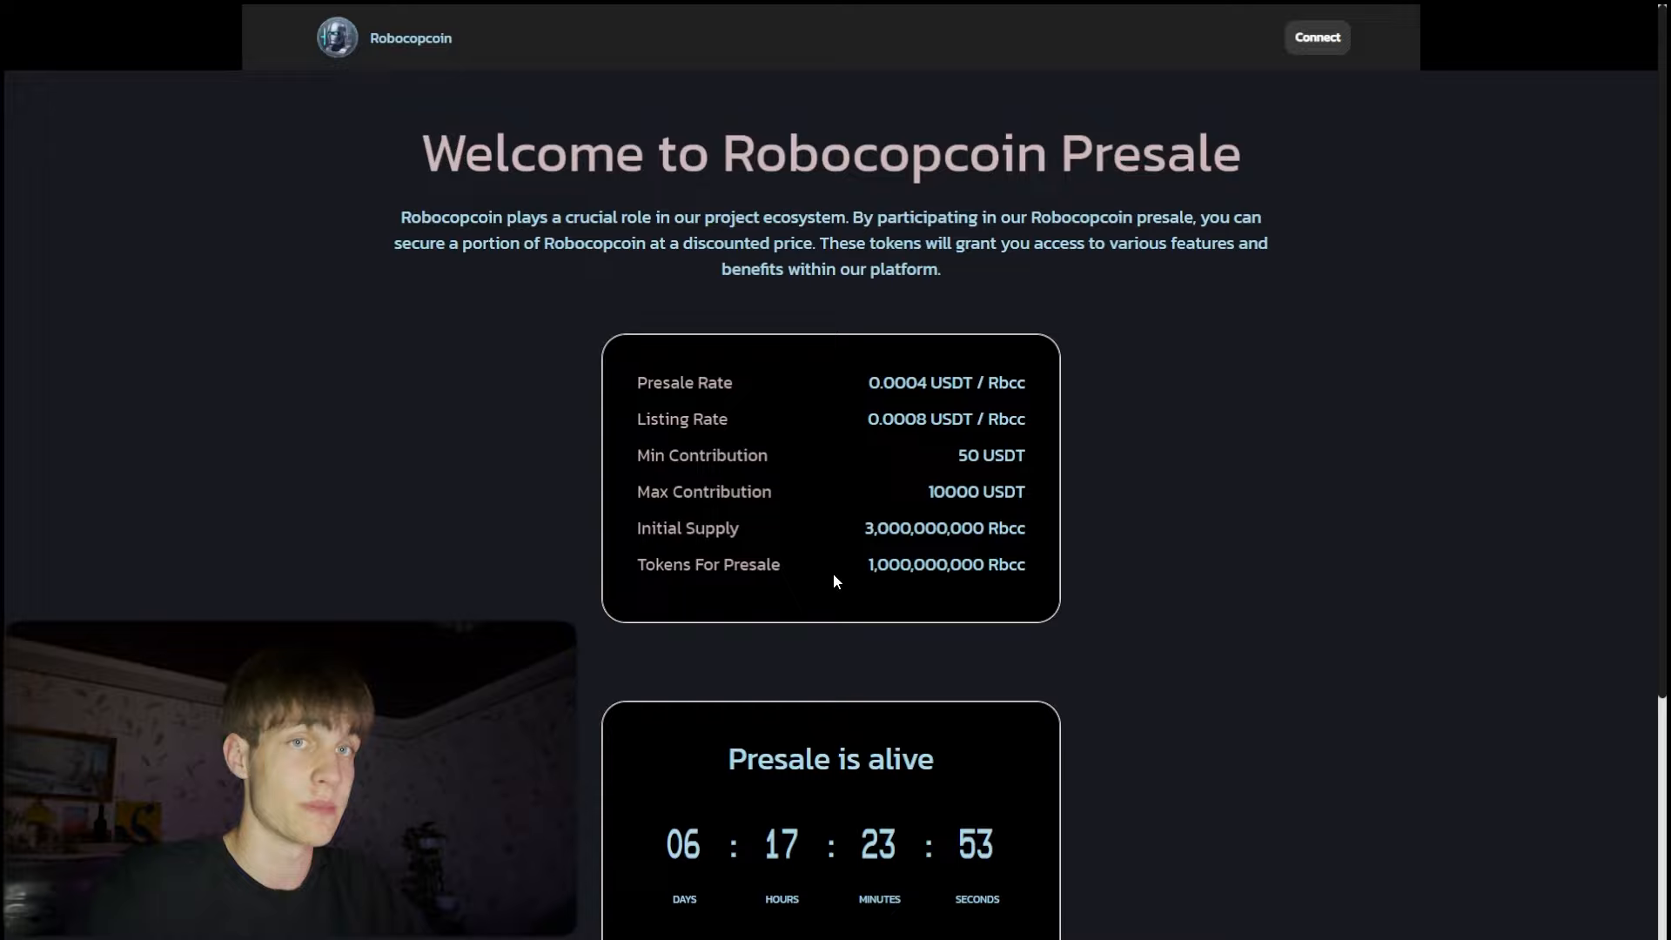
Return to the main site and scroll to the free AI hosting concept and Roadmap phases.
{"action": "right_click", "coordinate": [1249, 357]}
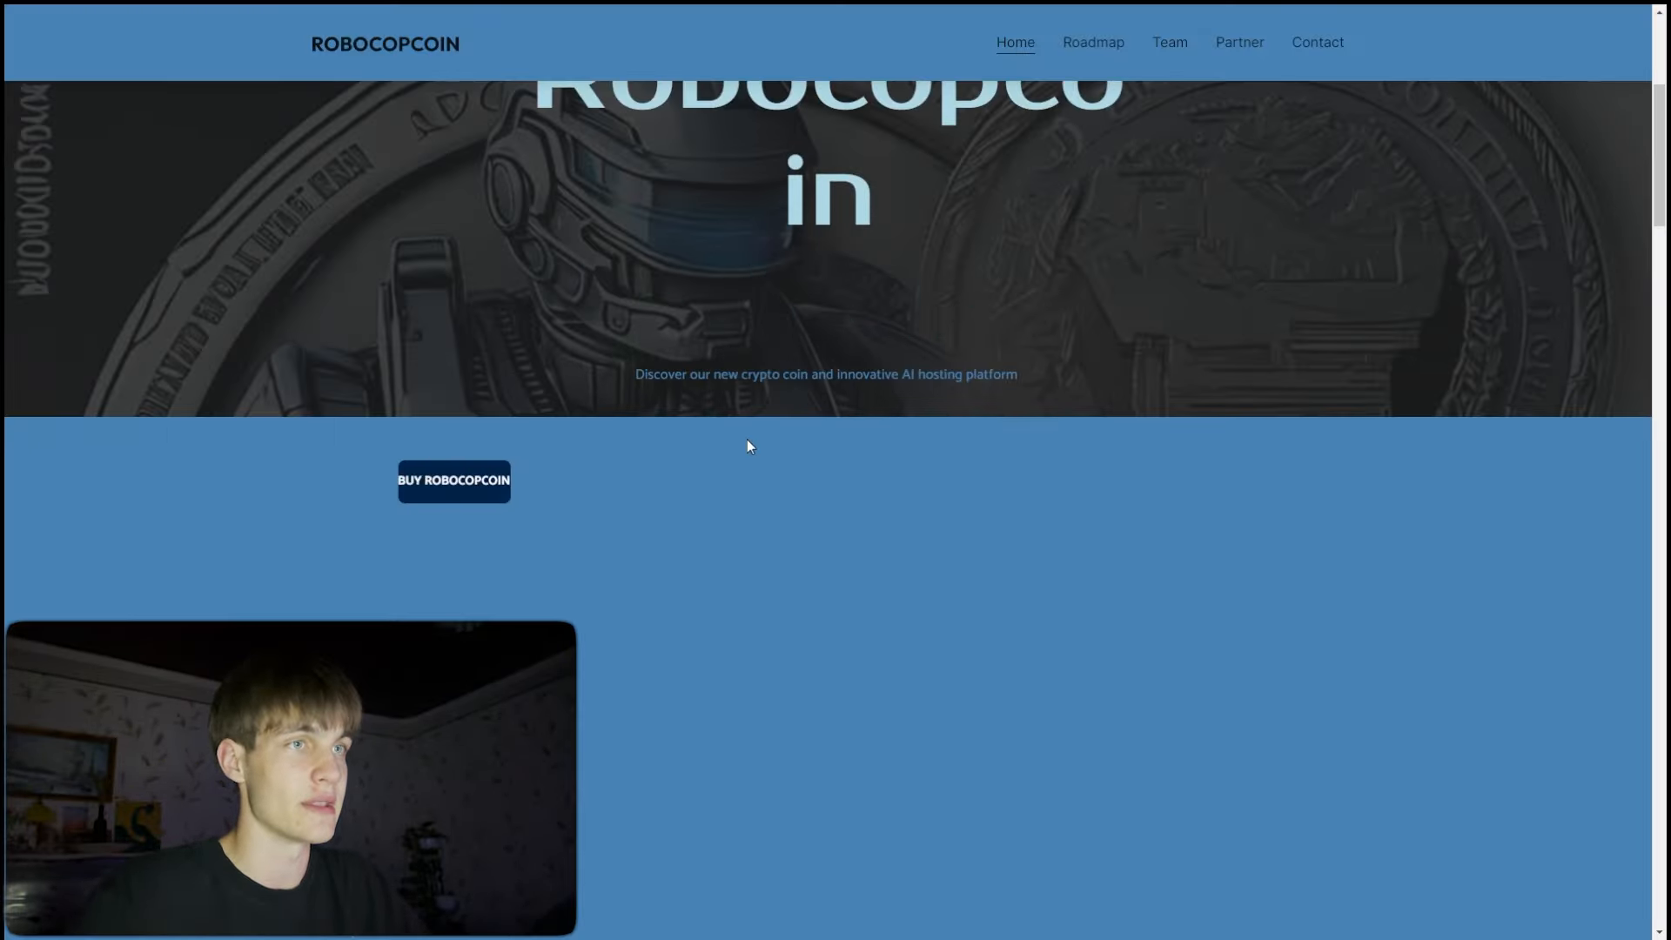
{"action": "scroll", "scroll_direction": "down", "scroll_amount": 3}
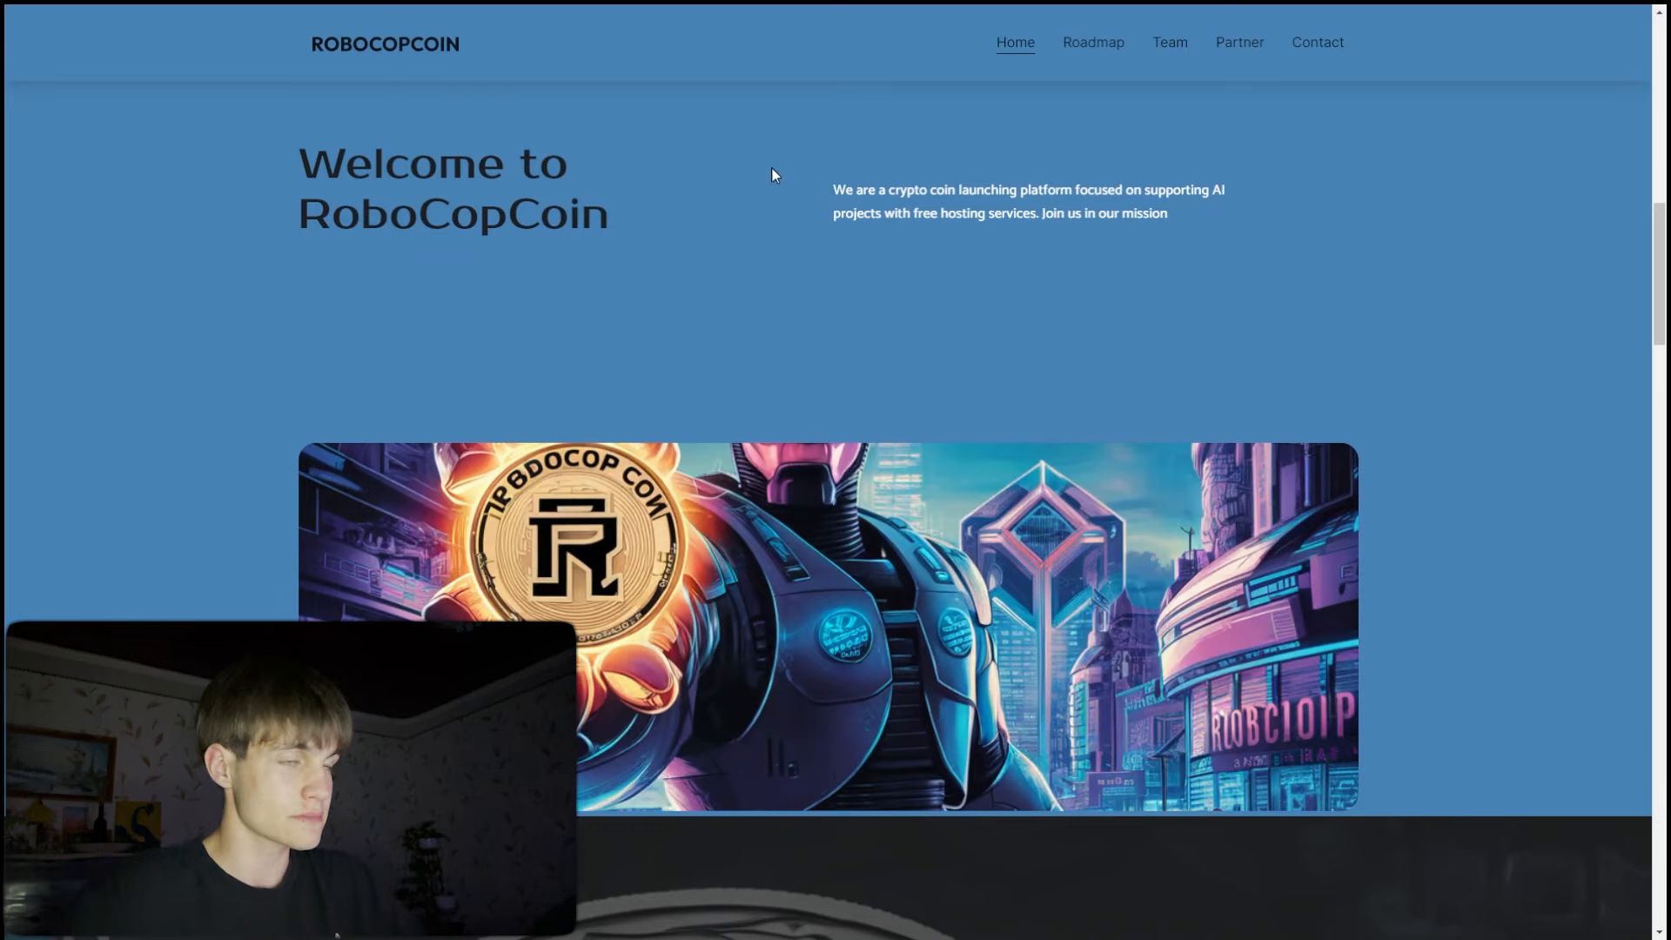
{"action": "scroll", "scroll_direction": "down", "scroll_amount": 3}
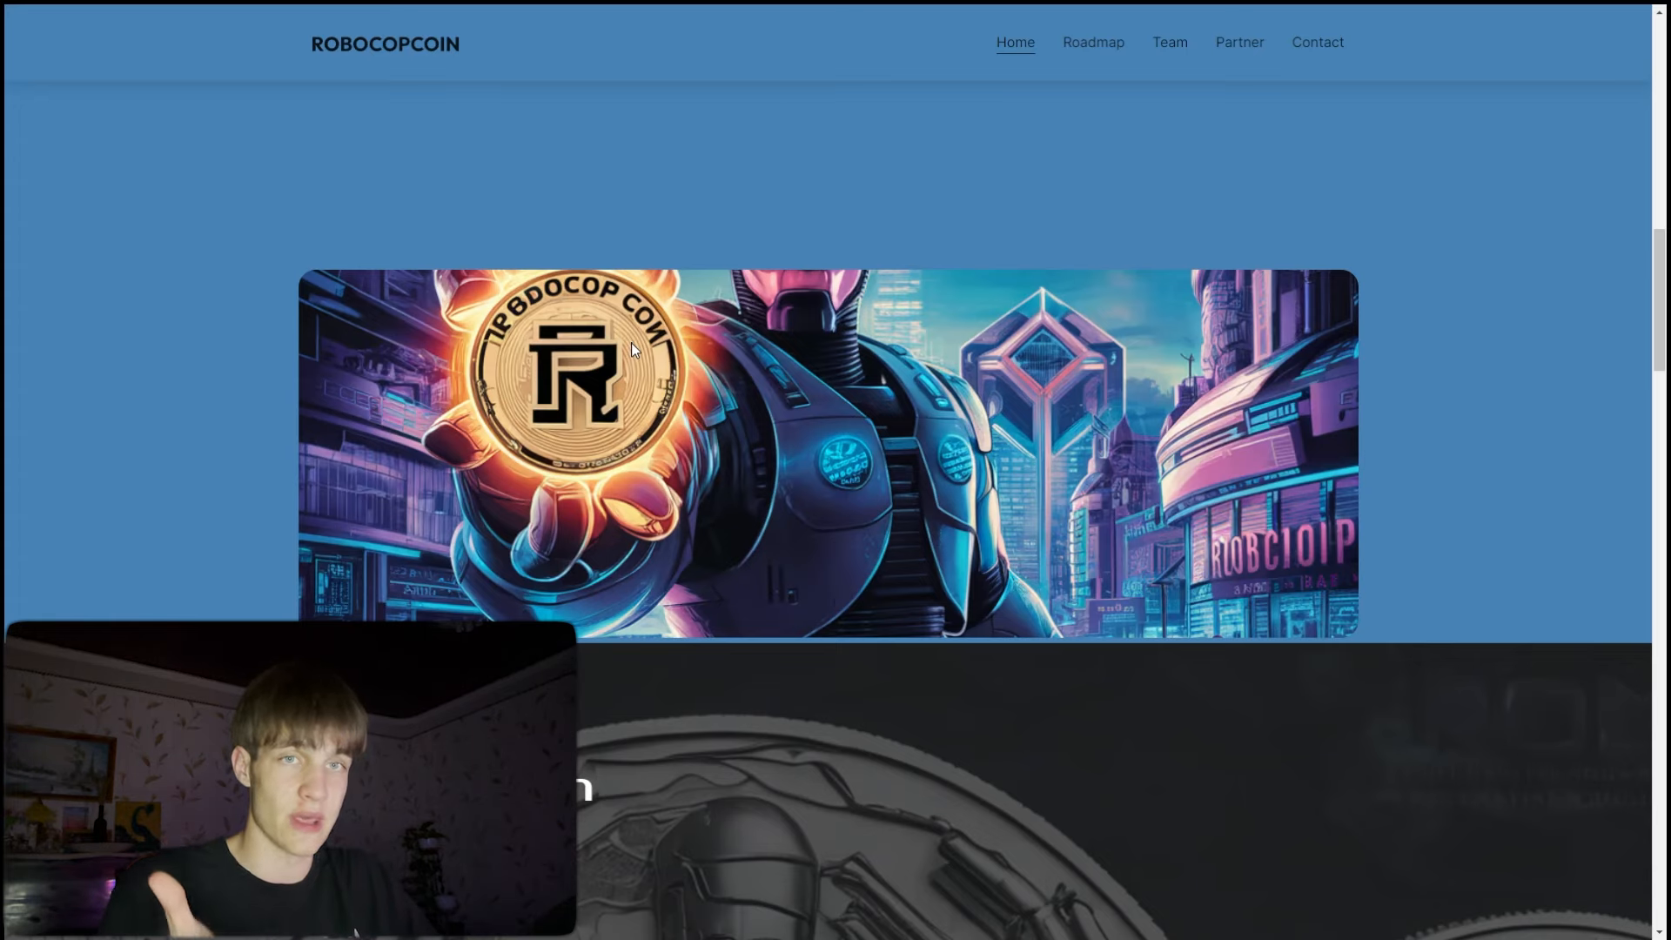
{"action": "scroll", "scroll_direction": "down", "scroll_amount": 3}
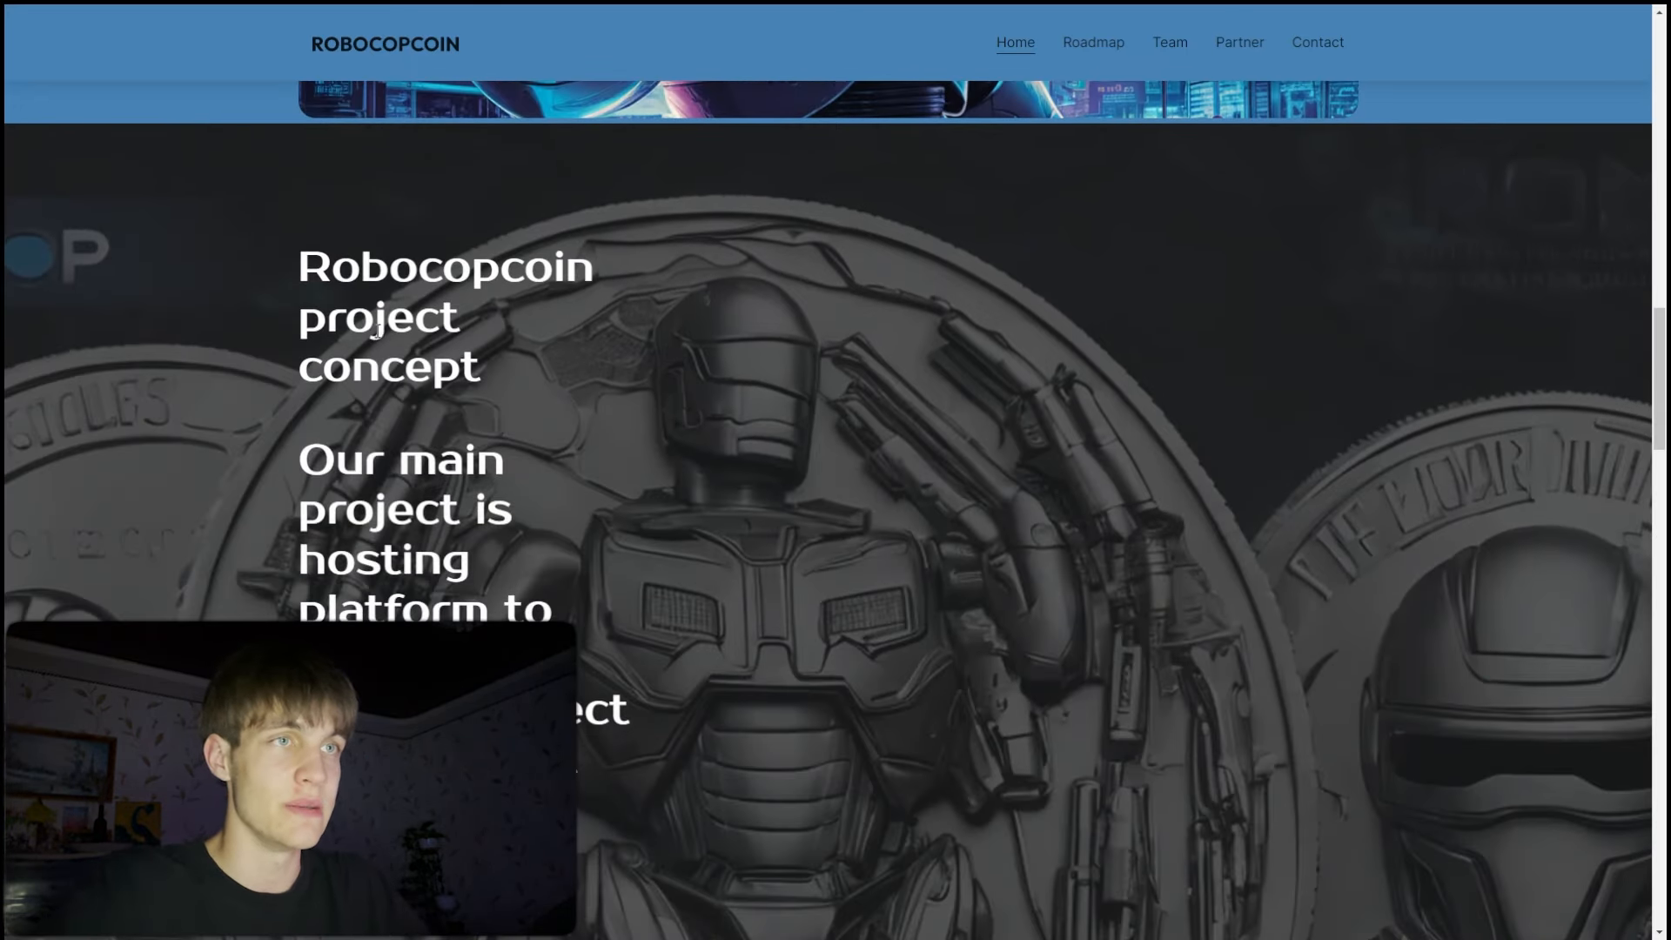
{"action": "scroll", "scroll_direction": "down", "scroll_amount": 3}
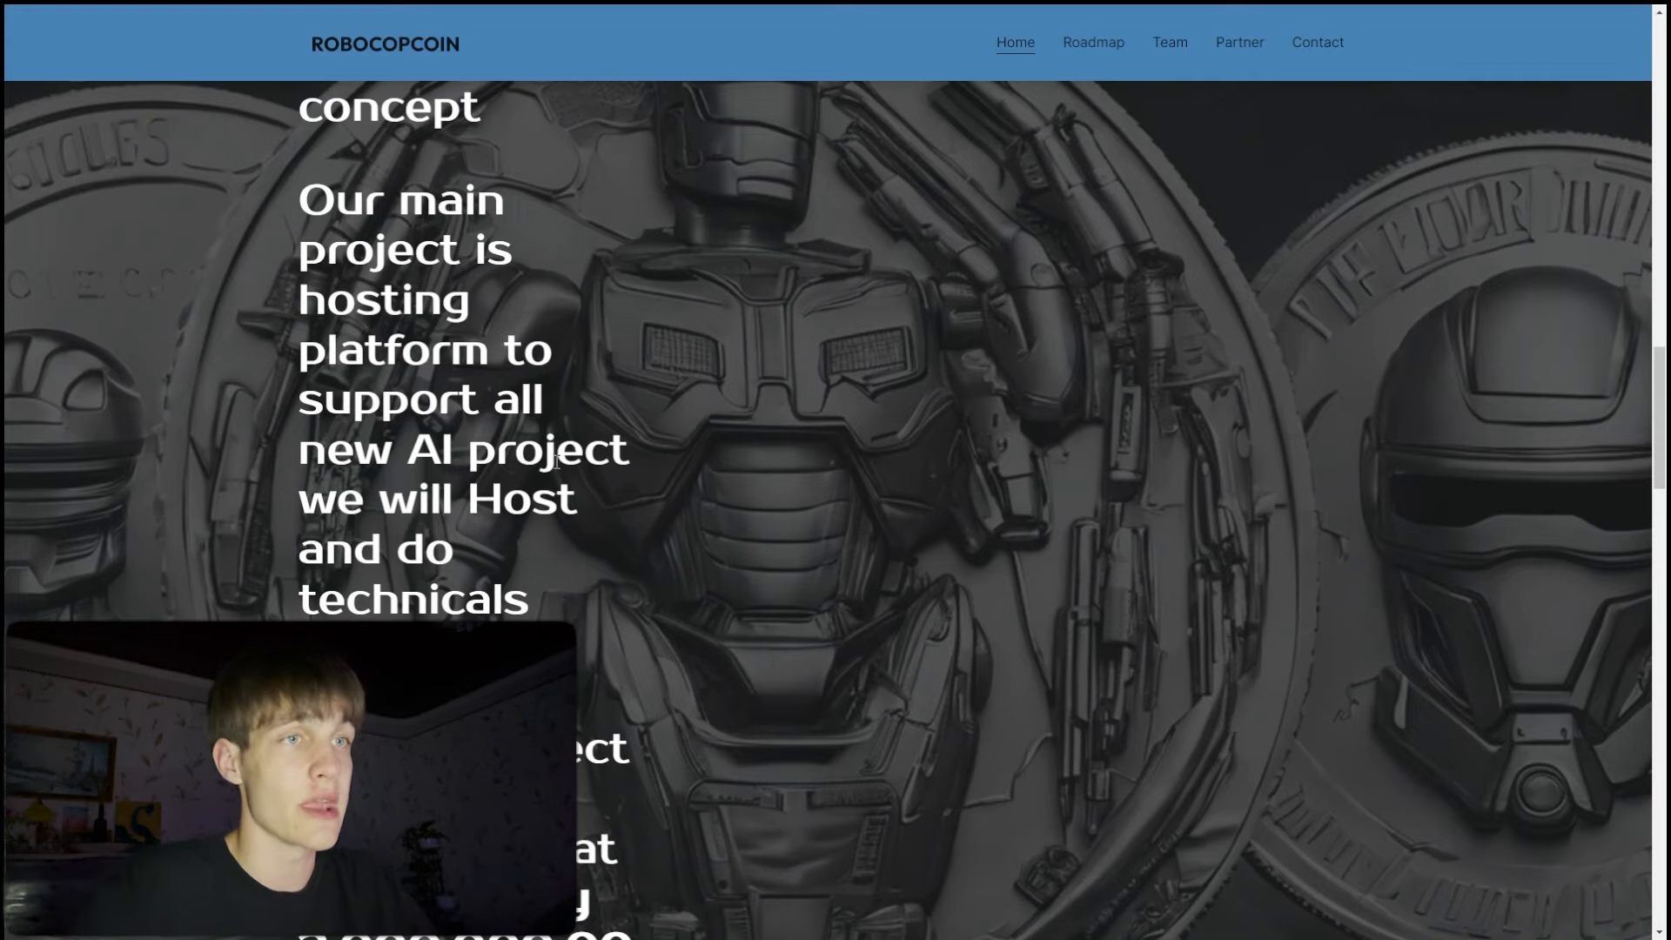
{"action": "scroll", "scroll_direction": "down", "scroll_amount": 3}
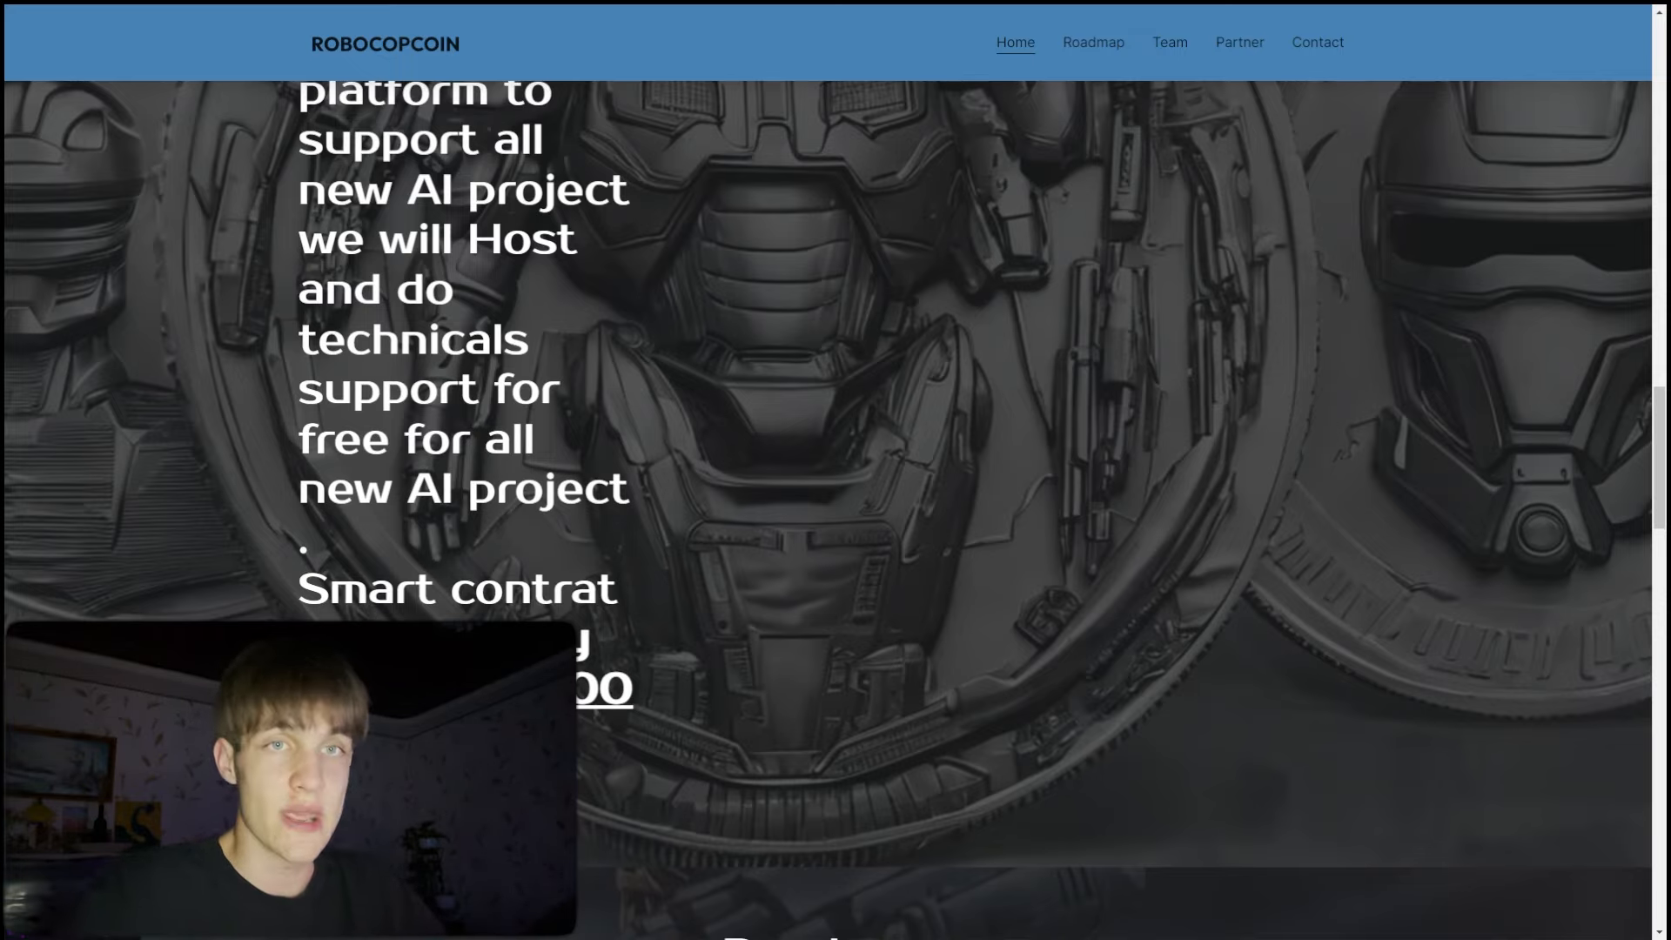
{"action": "scroll", "scroll_direction": "down", "scroll_amount": 3}
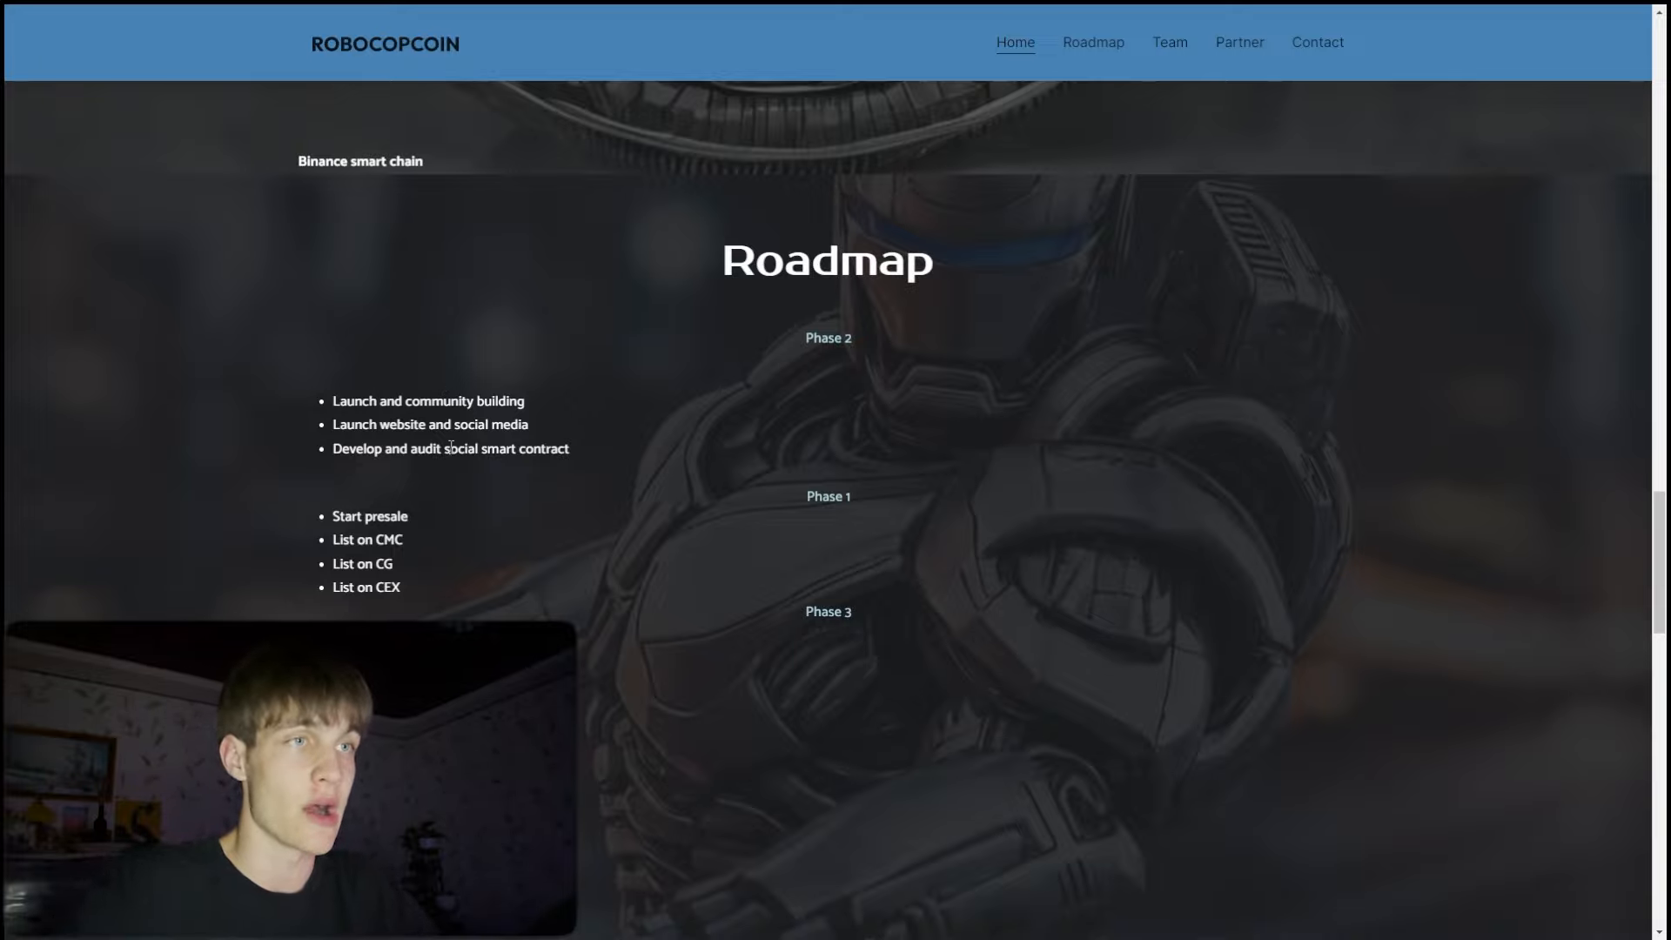
{"action": "mouse_move", "coordinate": [492, 525]}
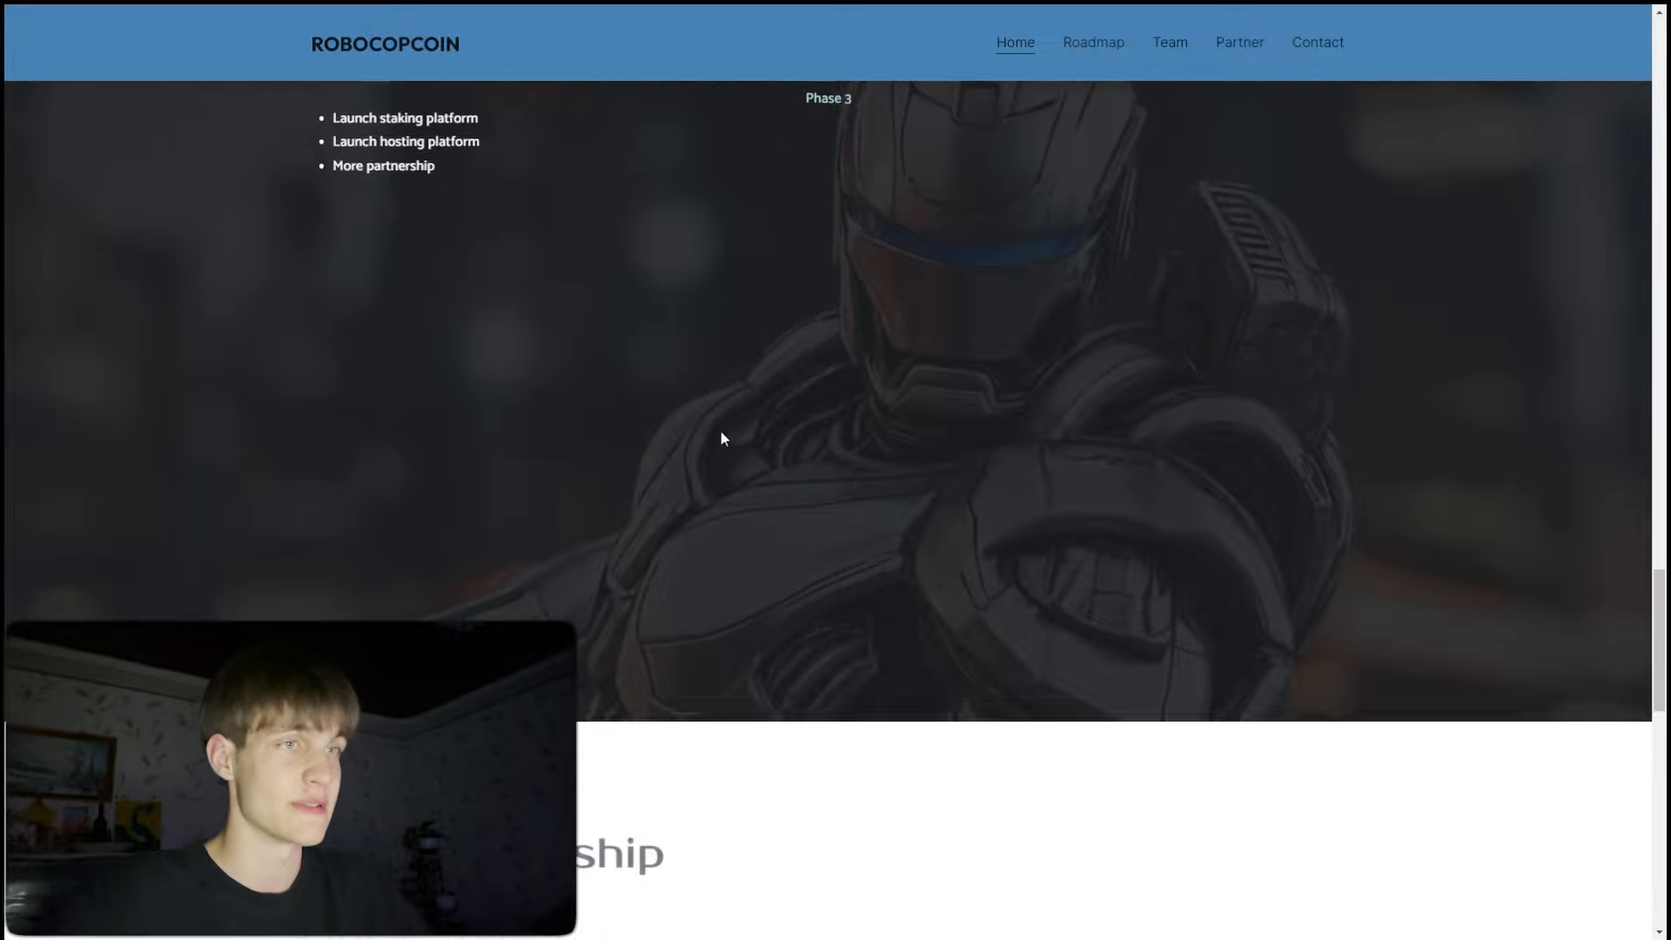
Scroll the homepage down to Our partnership with DEX Screener and other partner logos.
{"action": "scroll", "scroll_direction": "down", "scroll_amount": 3}
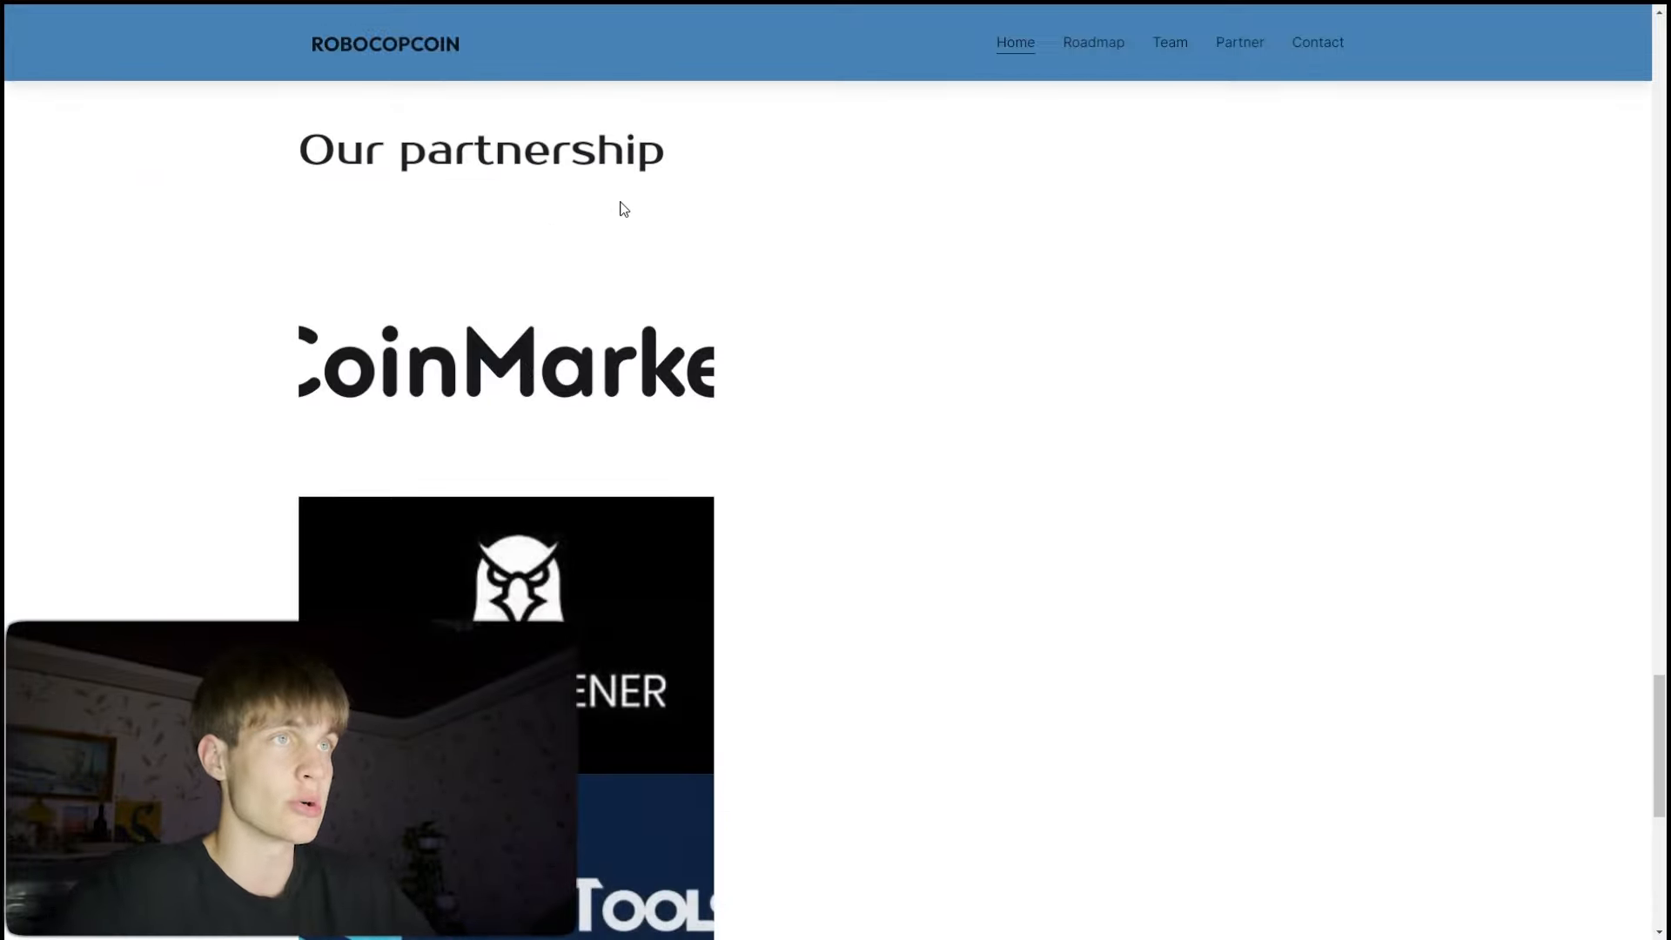
{"action": "scroll", "scroll_direction": "down", "scroll_amount": 3}
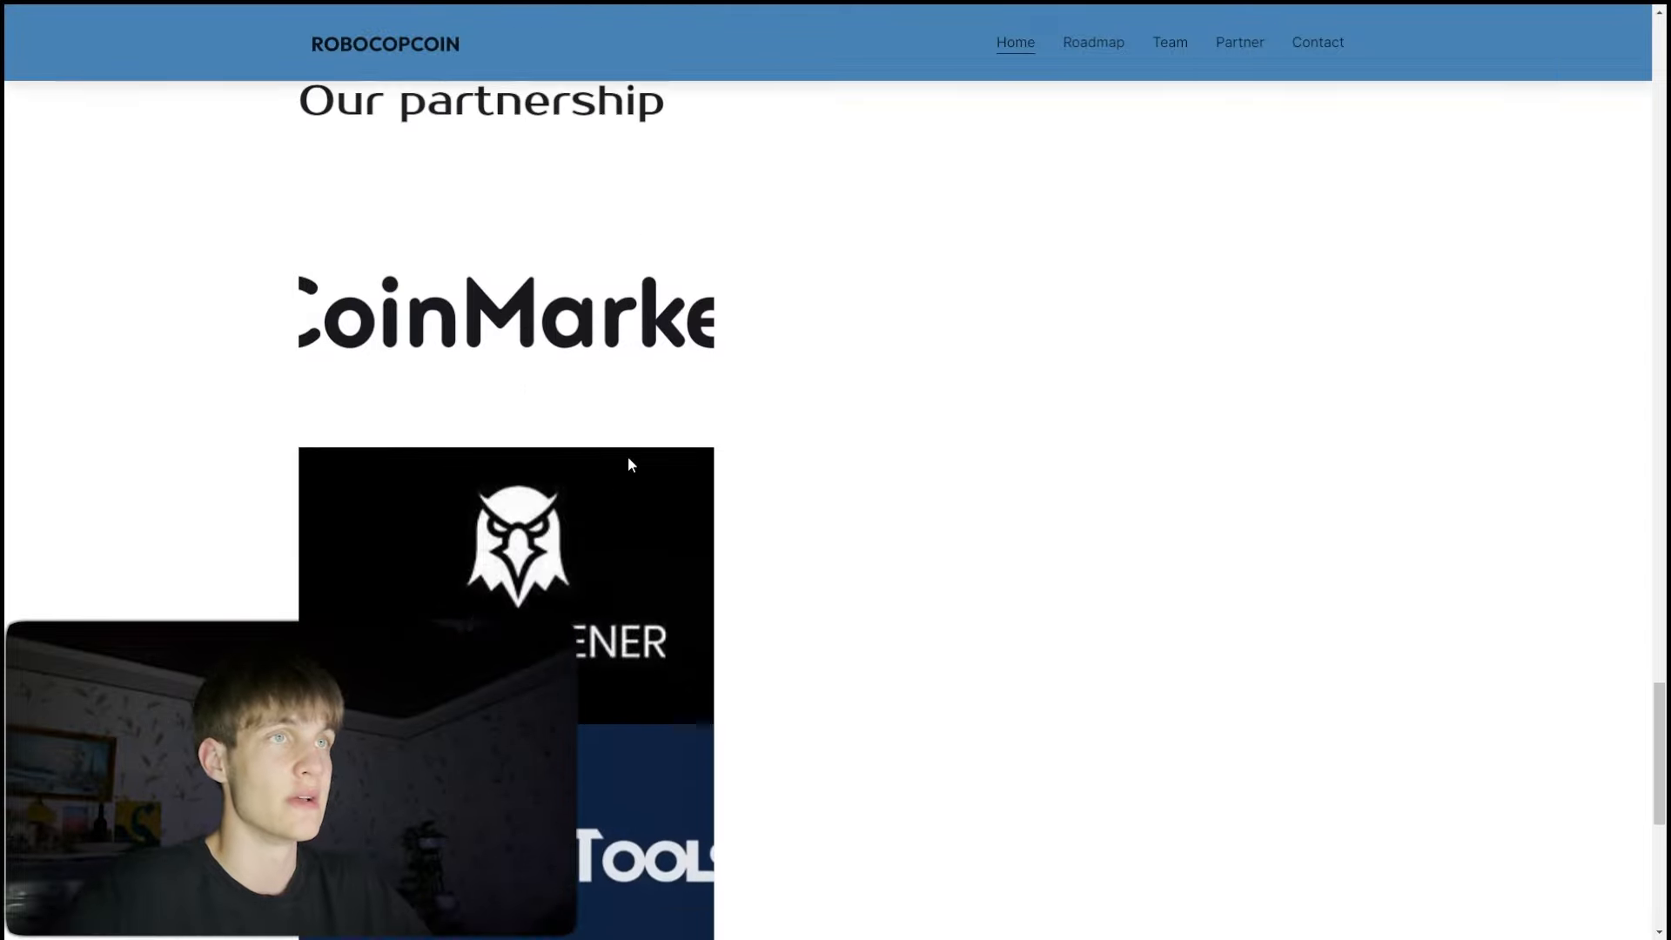
{"action": "scroll", "scroll_direction": "down", "scroll_amount": 3}
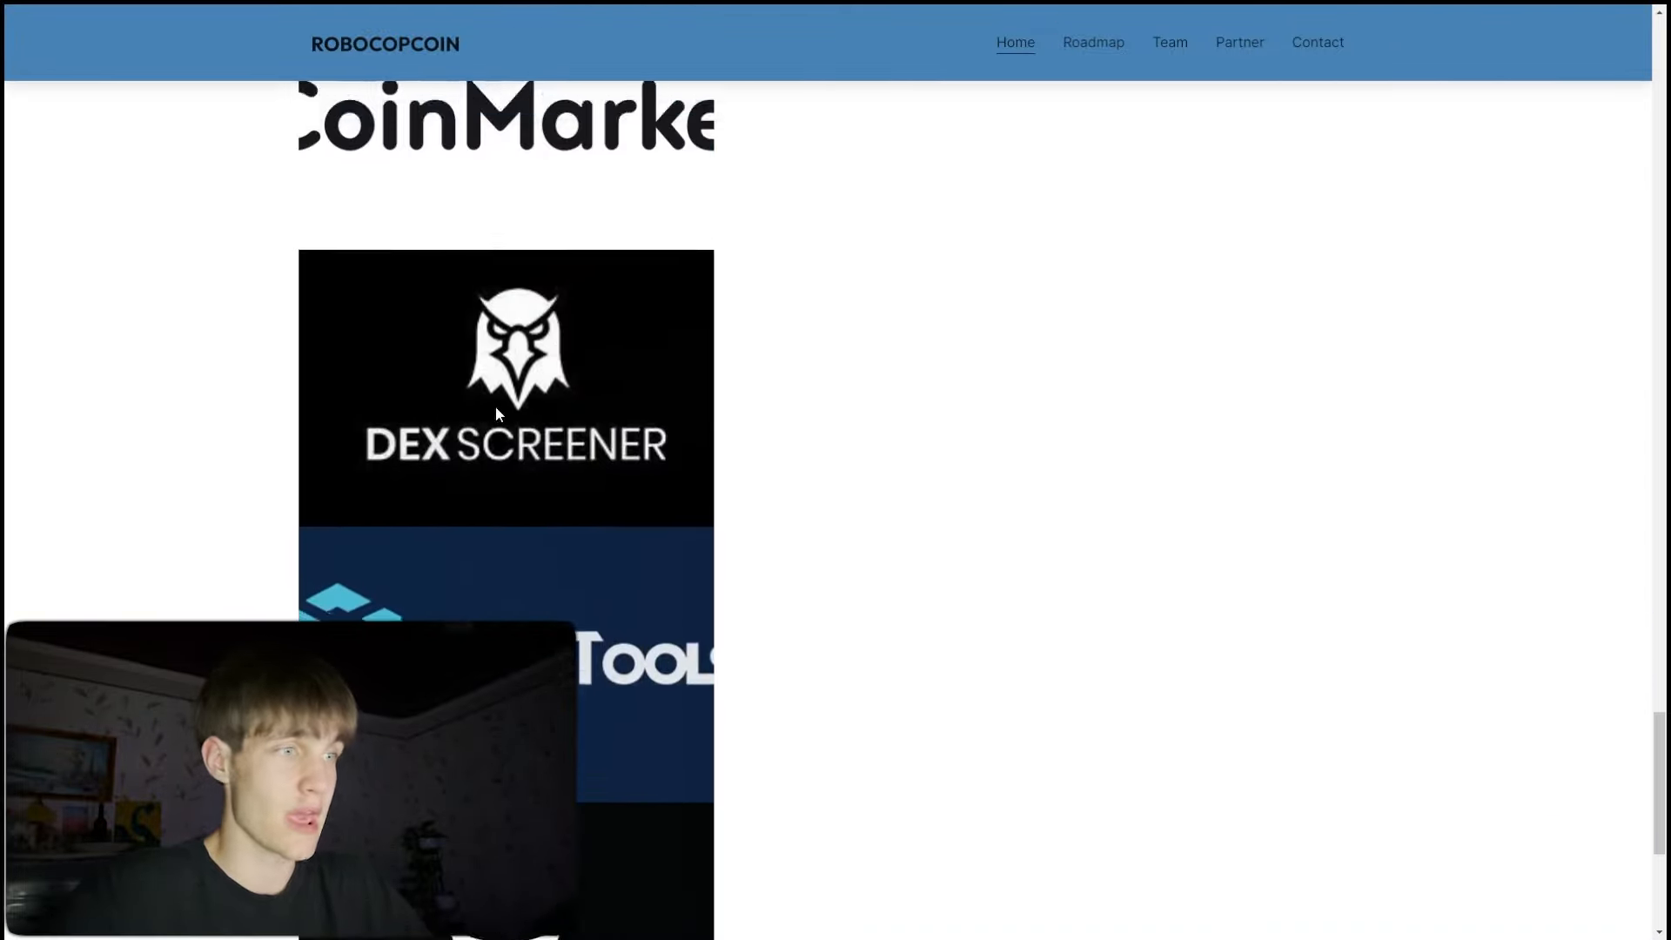
{"action": "scroll", "scroll_direction": "down", "scroll_amount": 3}
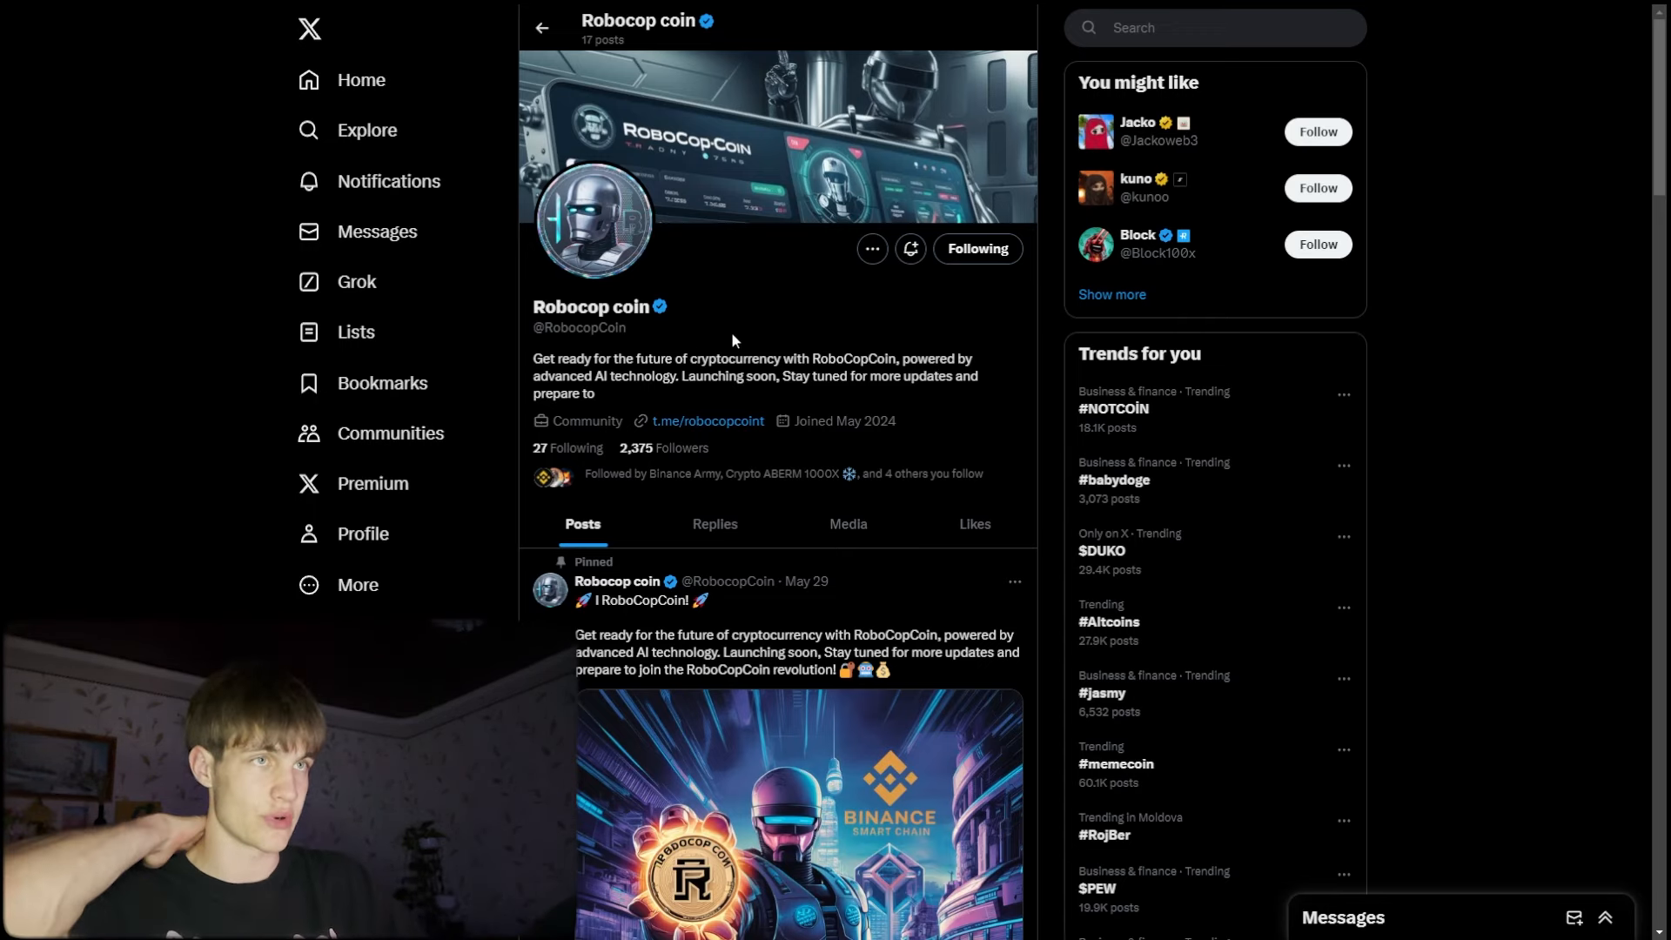
Scroll the Robocop coin X timeline past the giveaway and presale posts to the roadmap post.
{"action": "scroll", "scroll_direction": "down", "scroll_amount": 3}
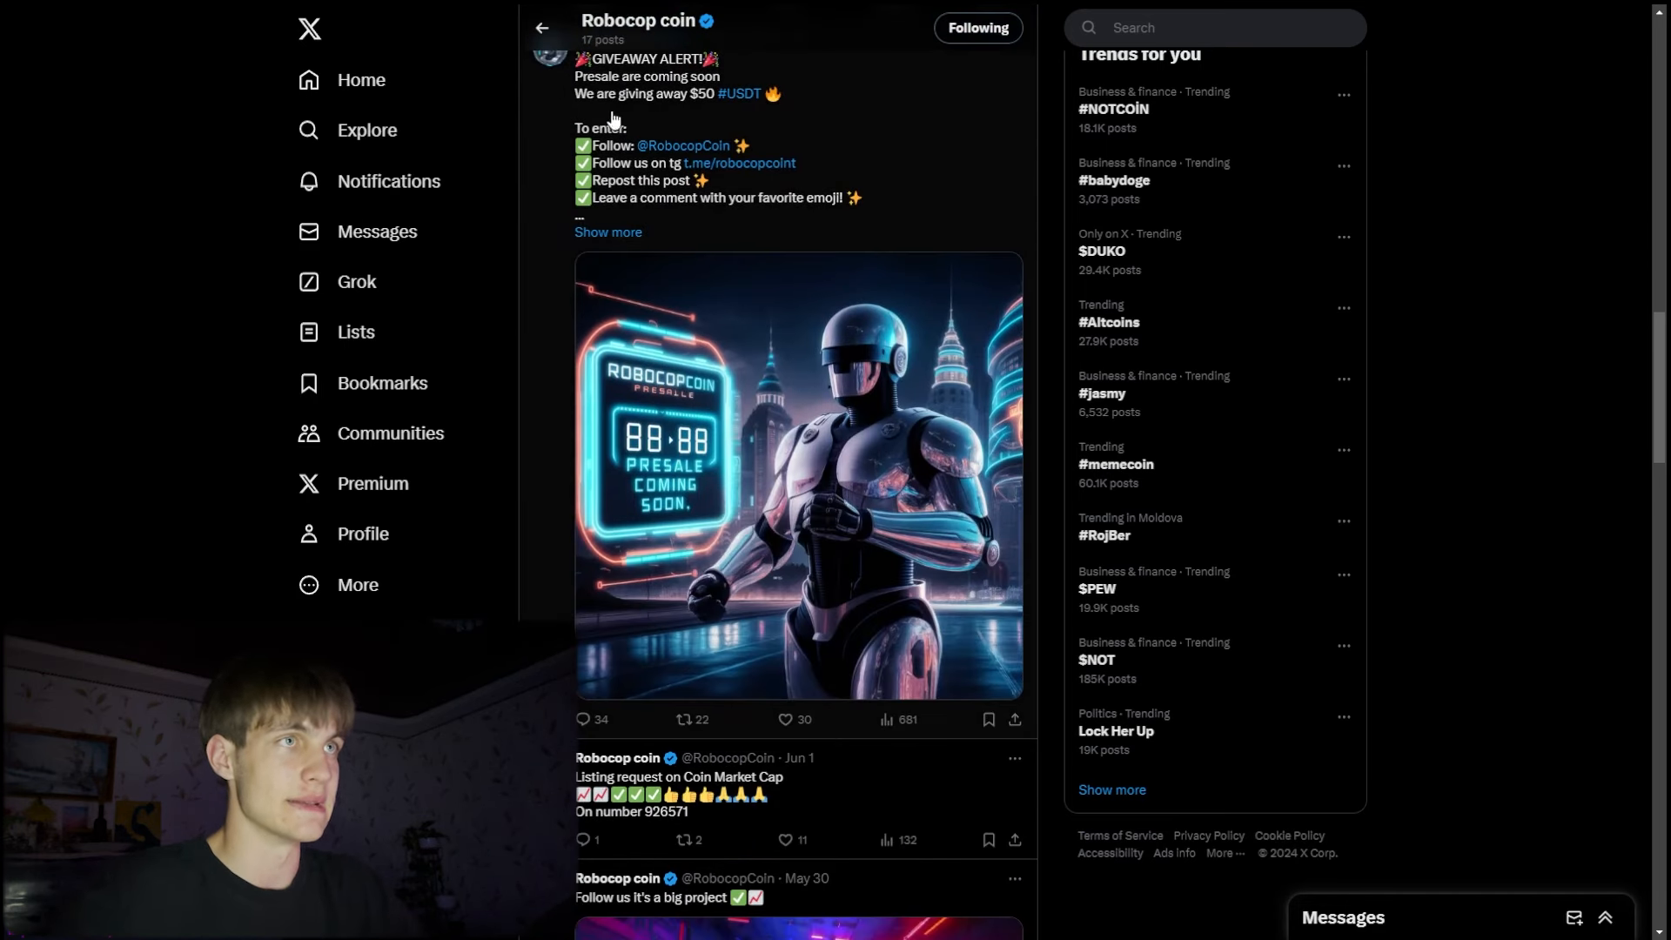
{"action": "scroll", "scroll_direction": "down", "scroll_amount": 3}
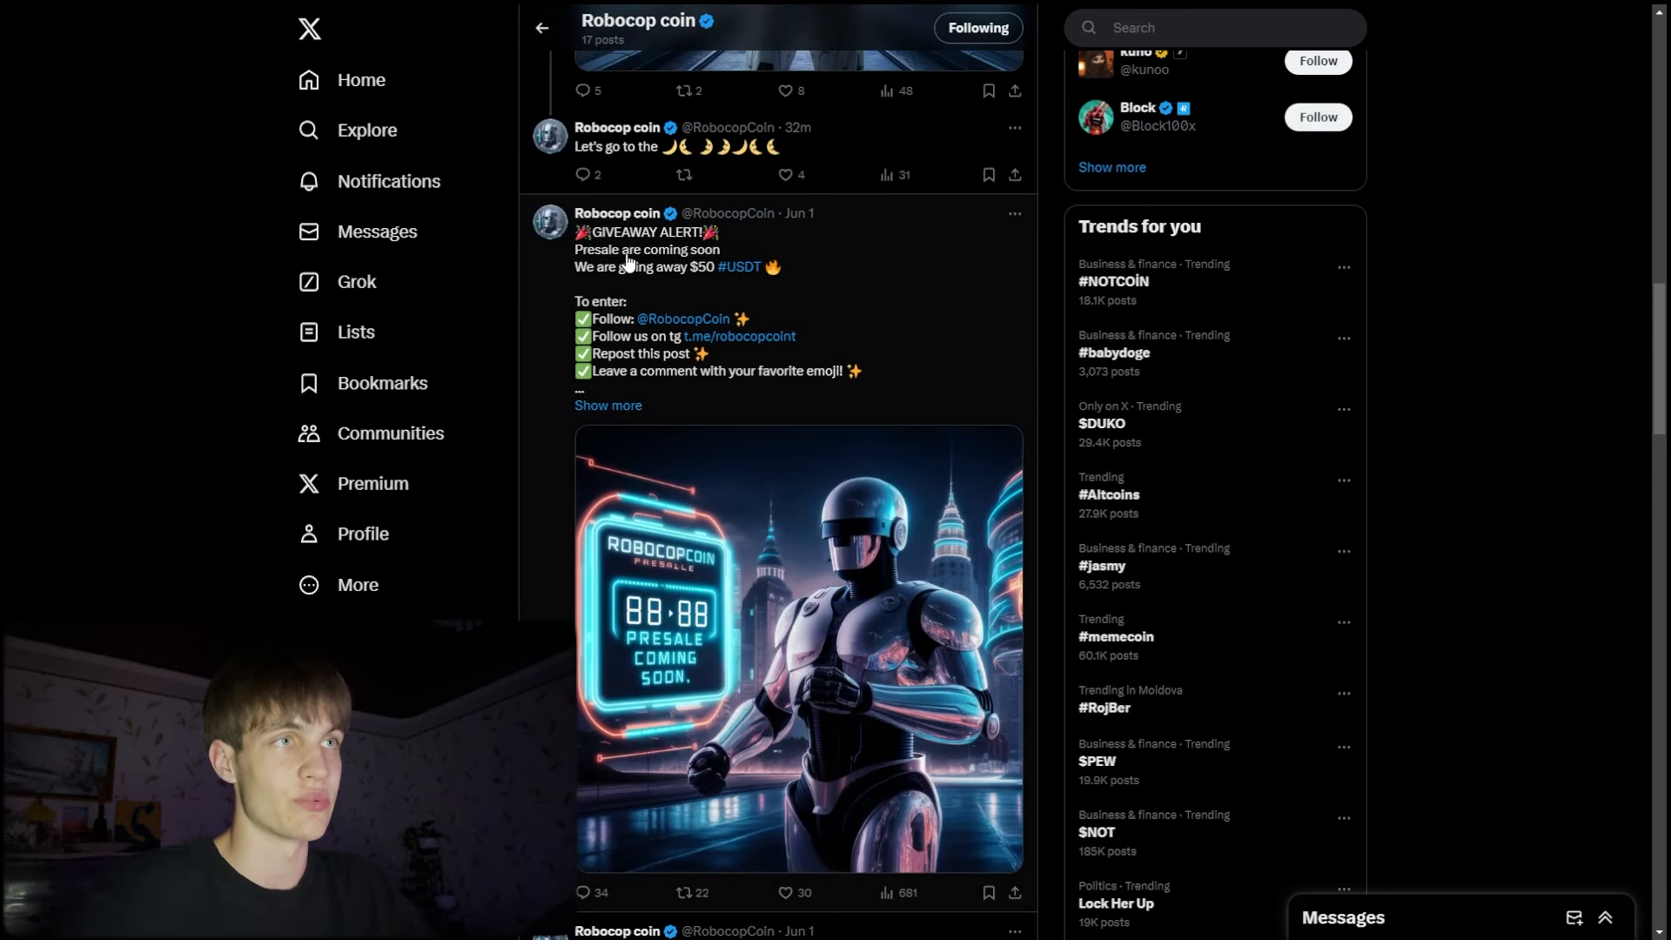
{"action": "mouse_move", "coordinate": [746, 287]}
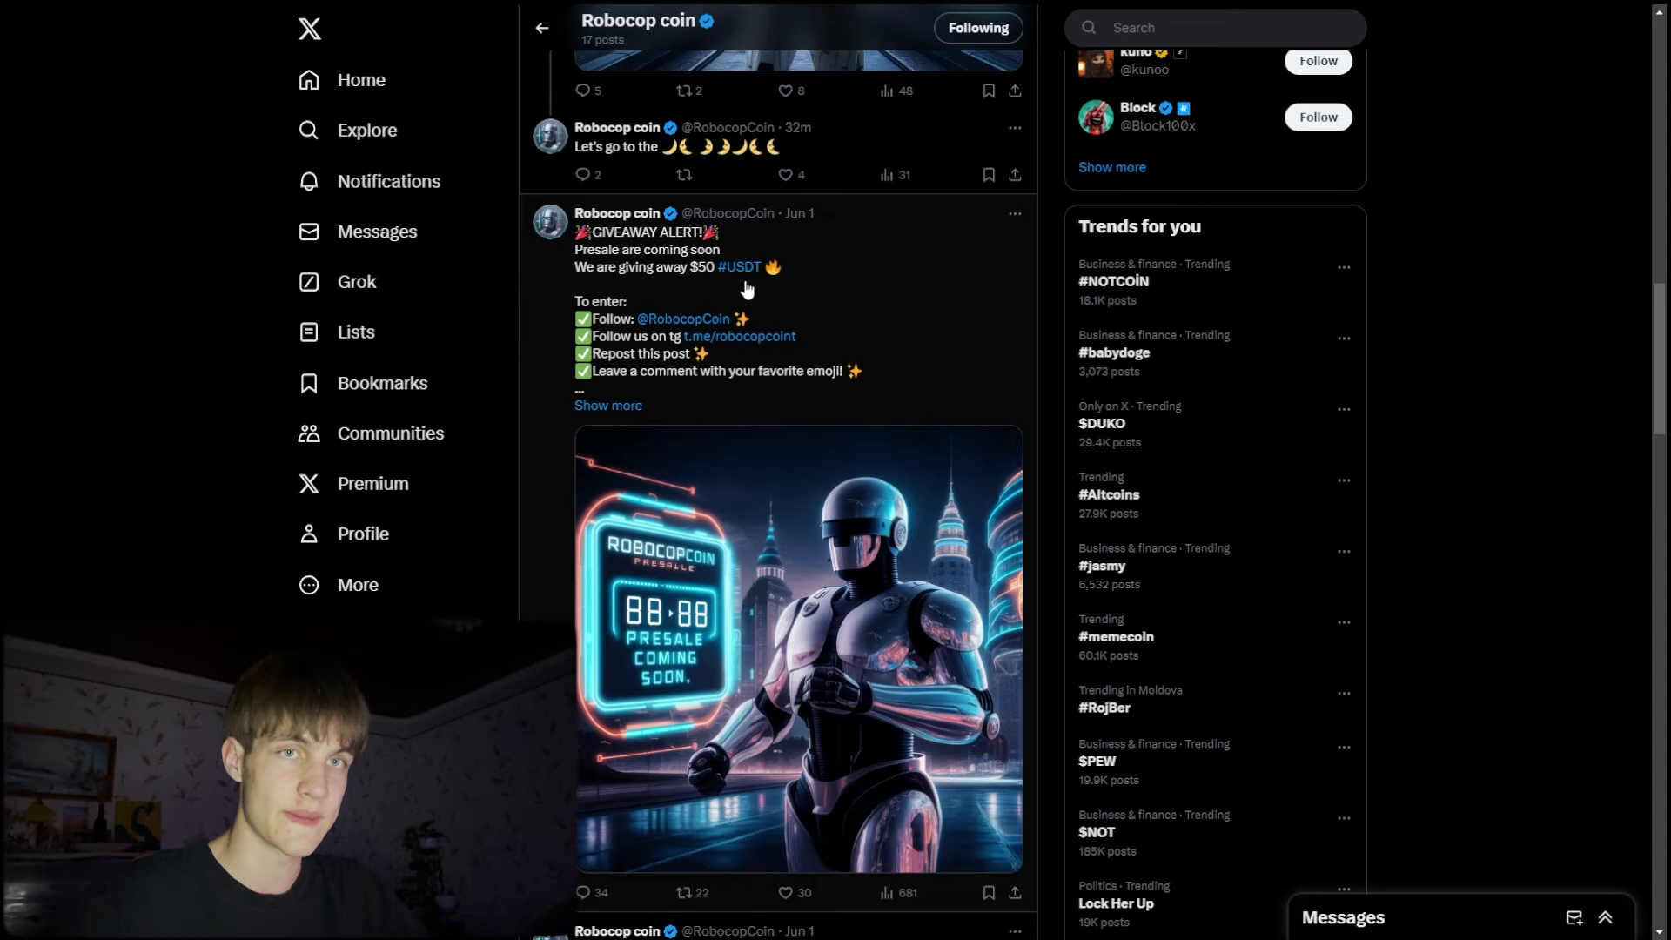
{"action": "scroll", "scroll_direction": "down", "scroll_amount": 3}
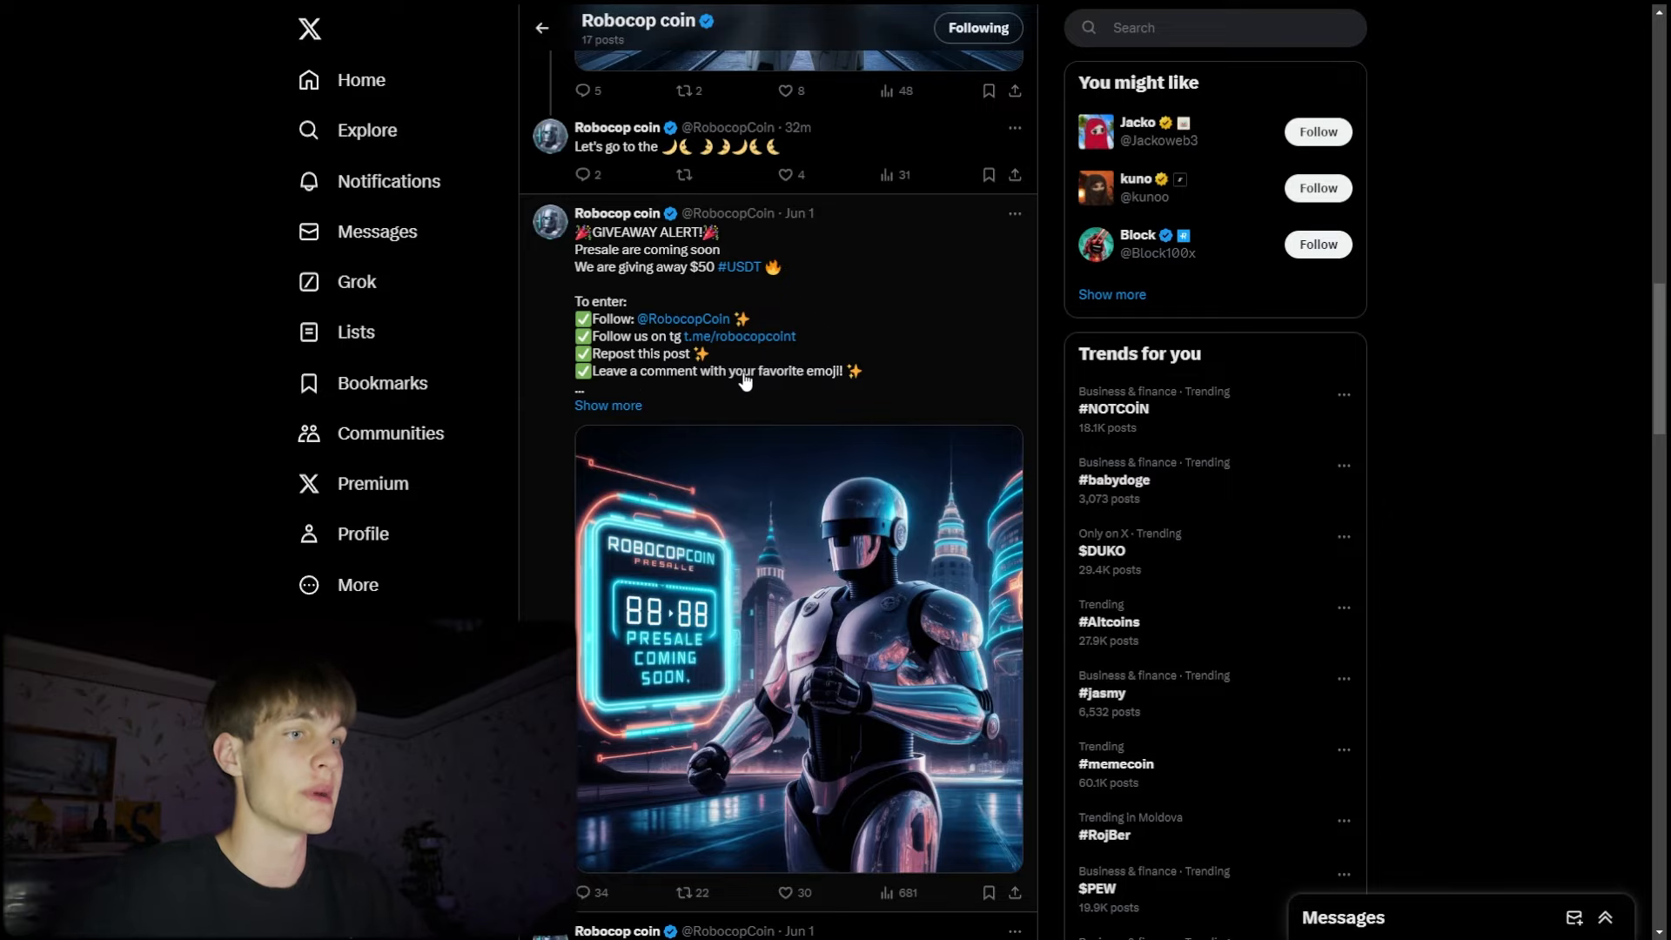
{"action": "scroll", "scroll_direction": "down", "scroll_amount": 3}
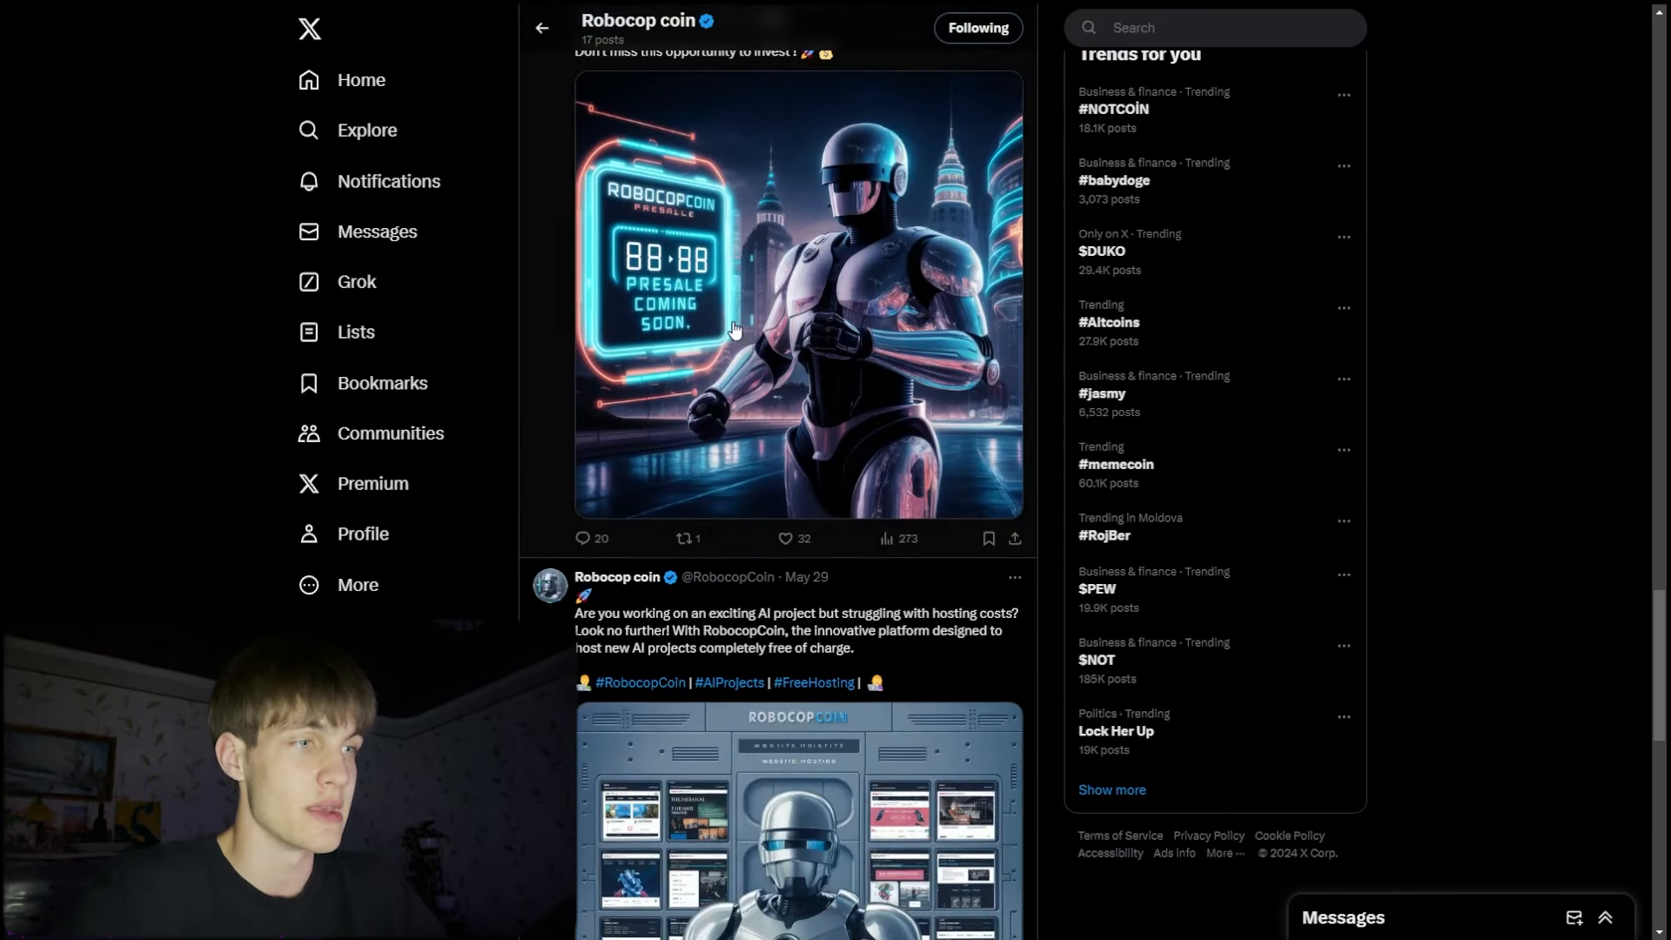
{"action": "scroll", "scroll_direction": "down", "scroll_amount": 3}
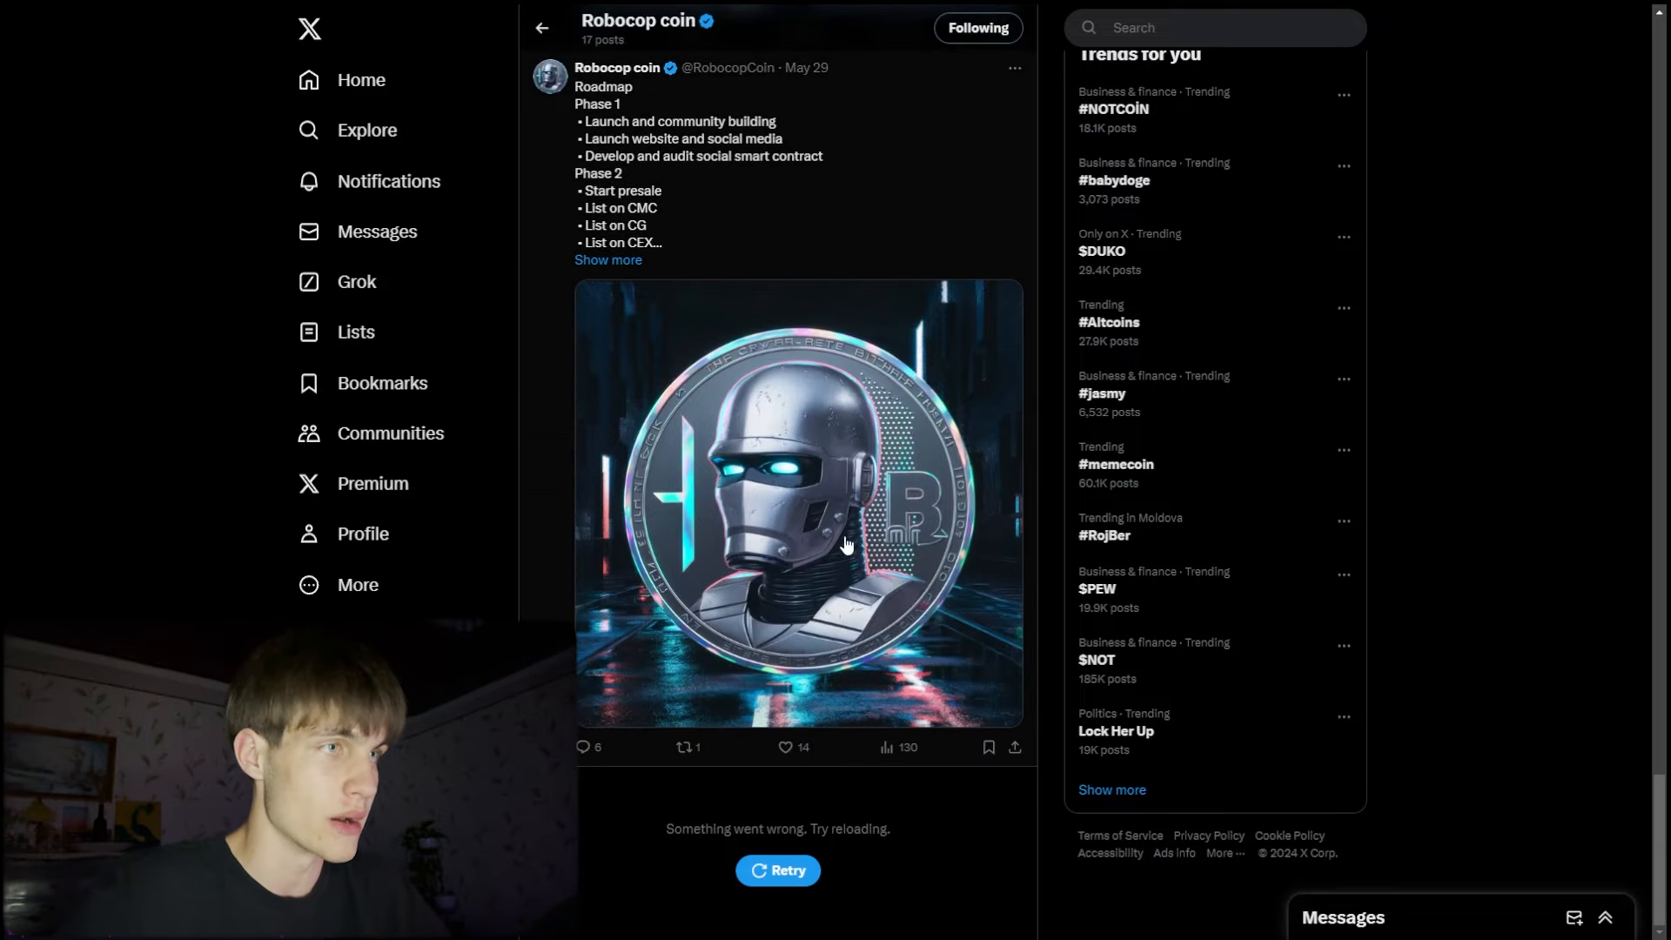
{"action": "scroll", "scroll_direction": "down", "scroll_amount": 3}
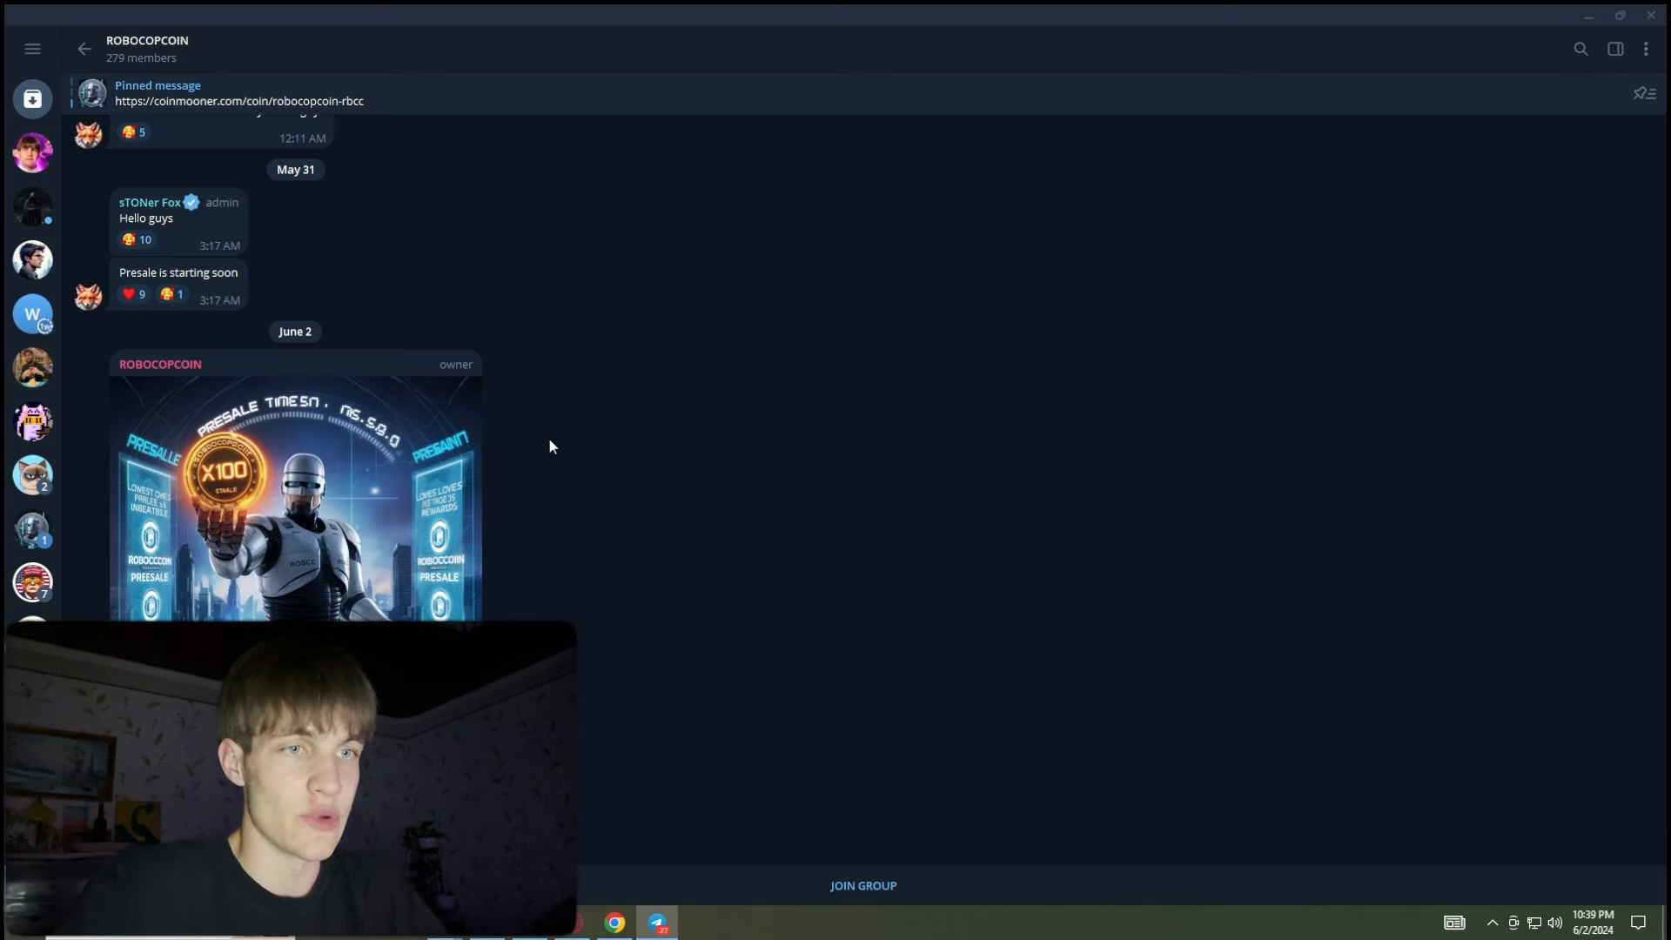
Scroll the ROBOCOPCOIN Telegram group through older owner posts back to the June 2 presale announcement.
{"action": "scroll", "scroll_direction": "down", "scroll_amount": 3}
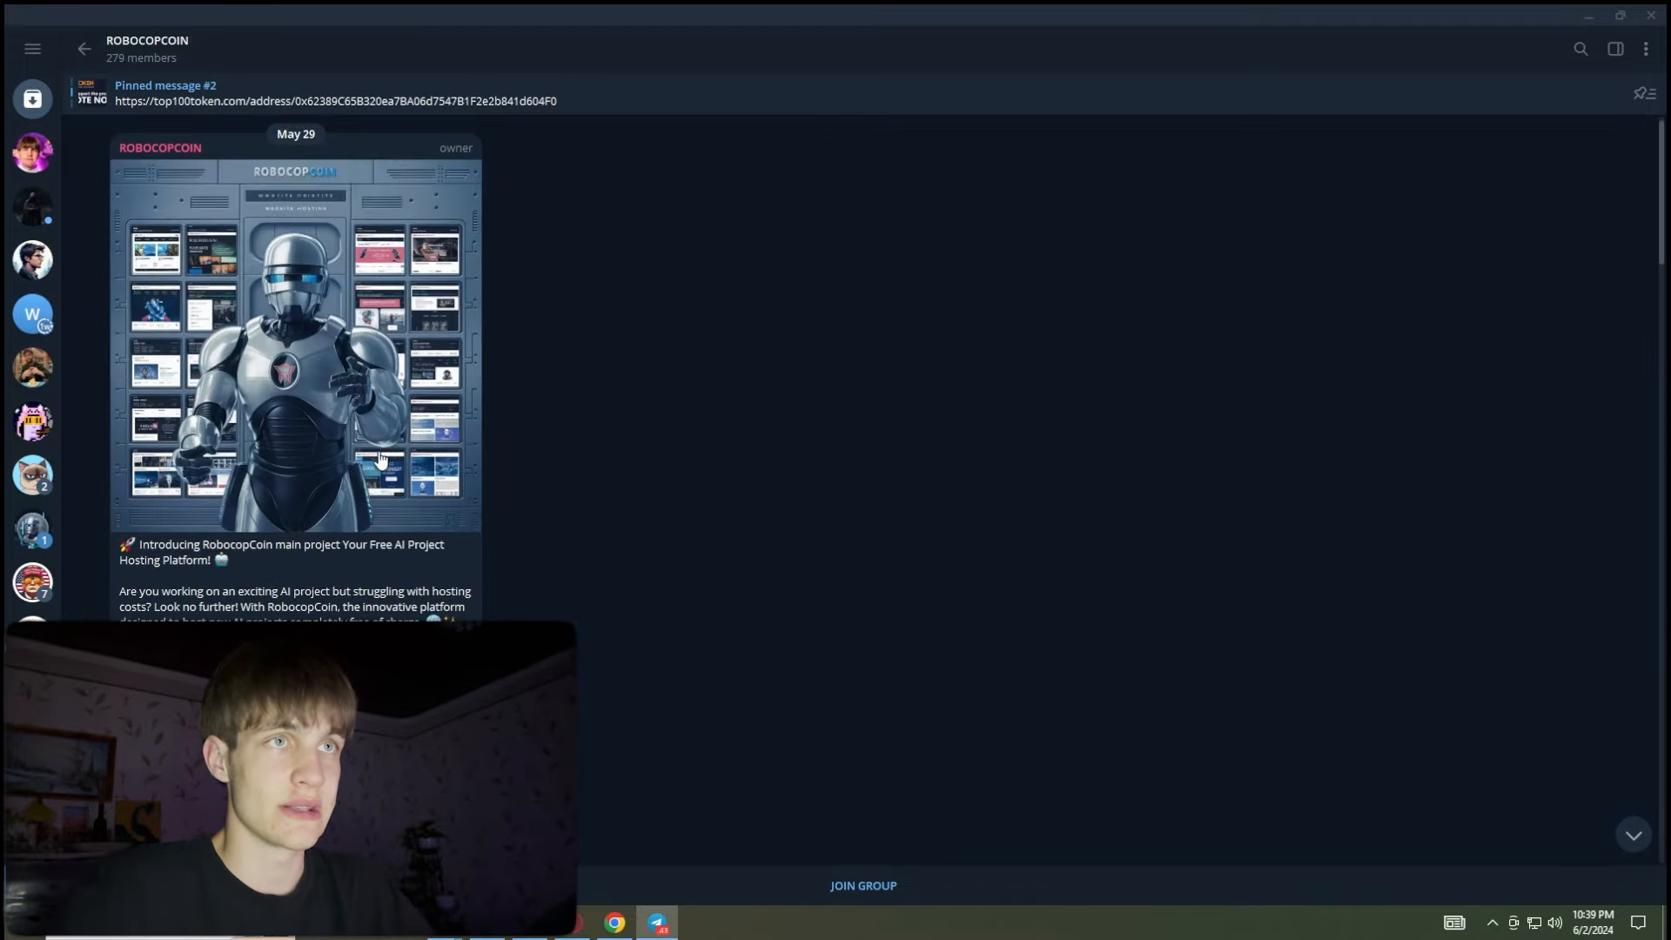
{"action": "scroll", "scroll_direction": "down", "scroll_amount": 3}
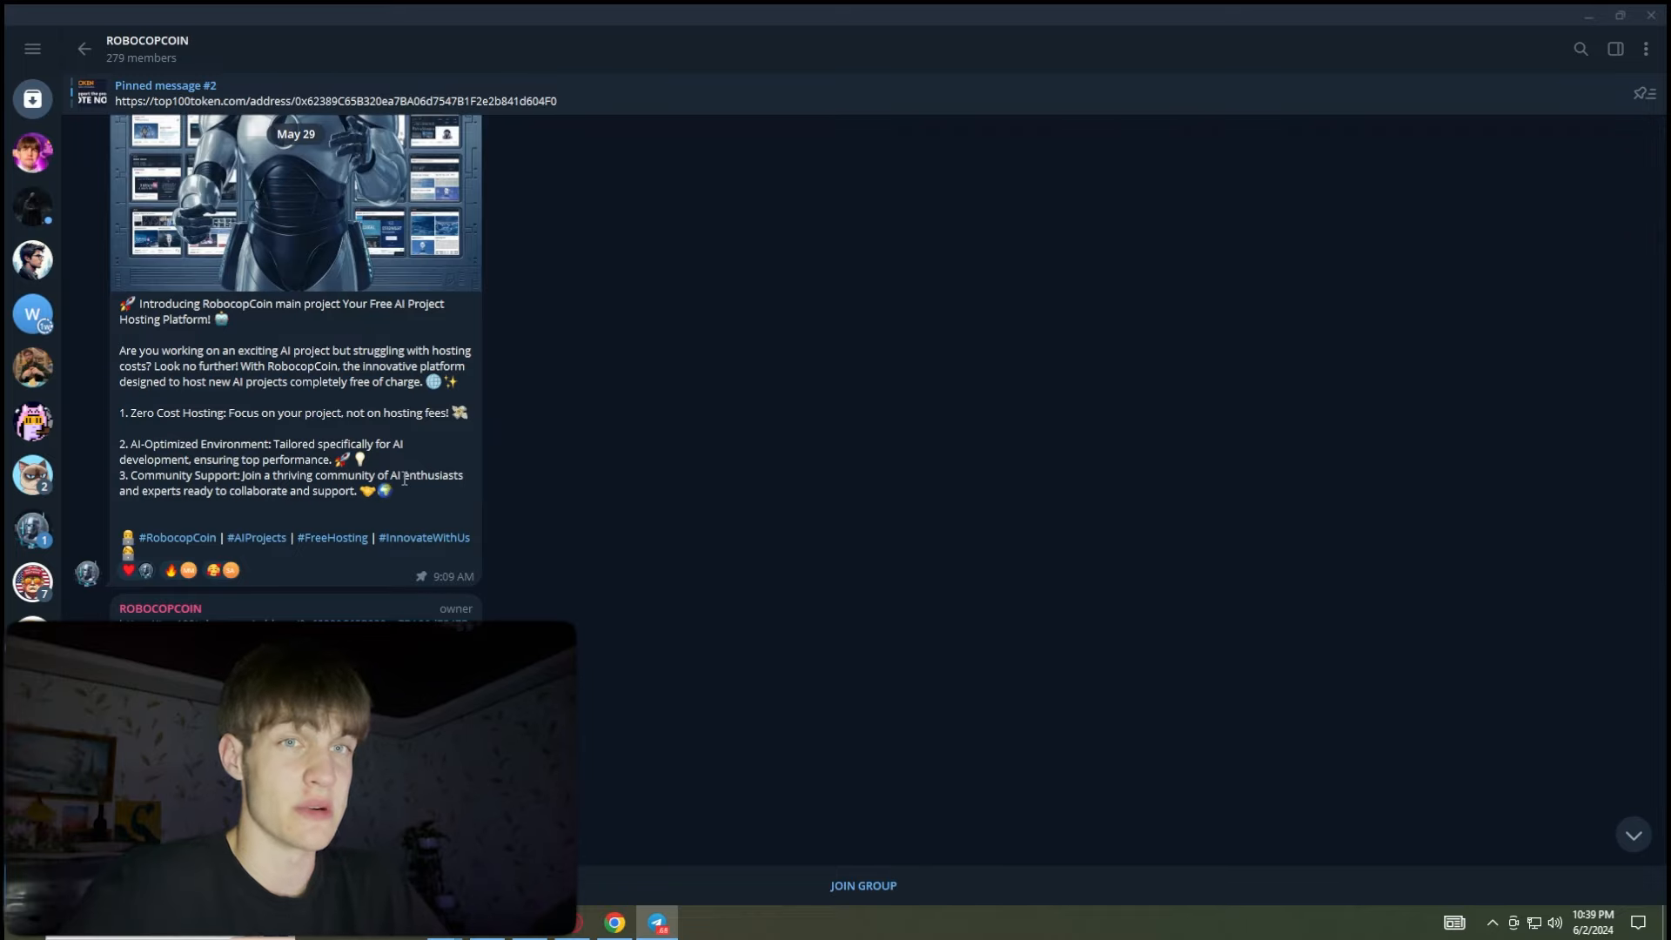
{"action": "scroll", "scroll_direction": "down", "scroll_amount": 3}
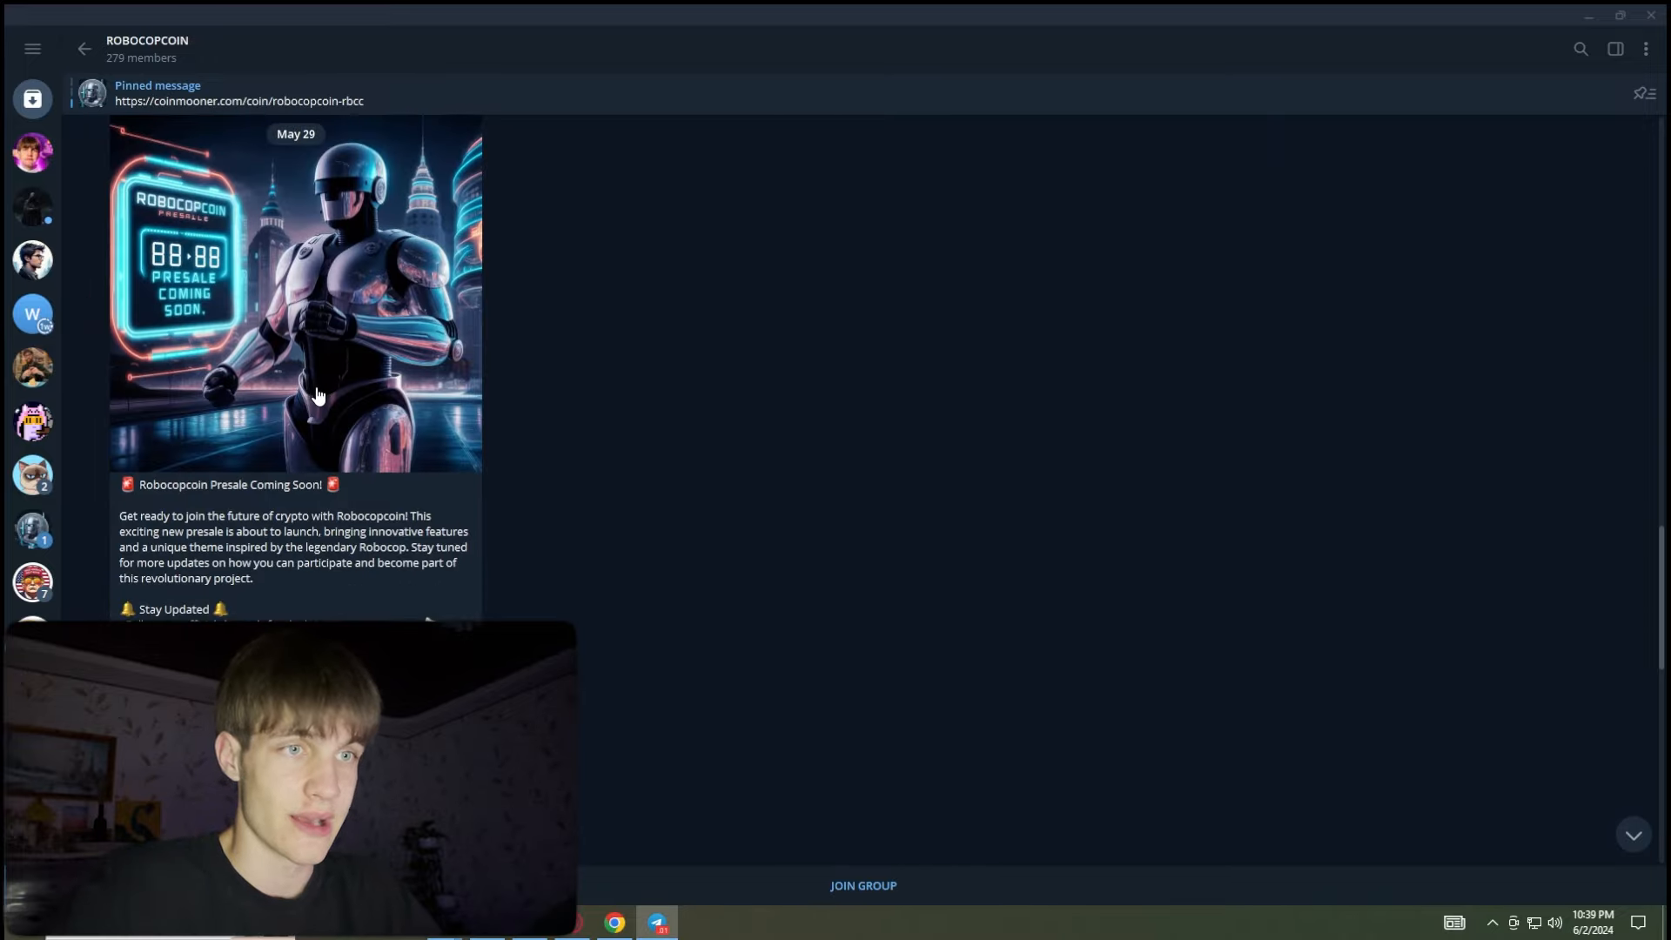
{"action": "scroll", "scroll_direction": "down", "scroll_amount": 3}
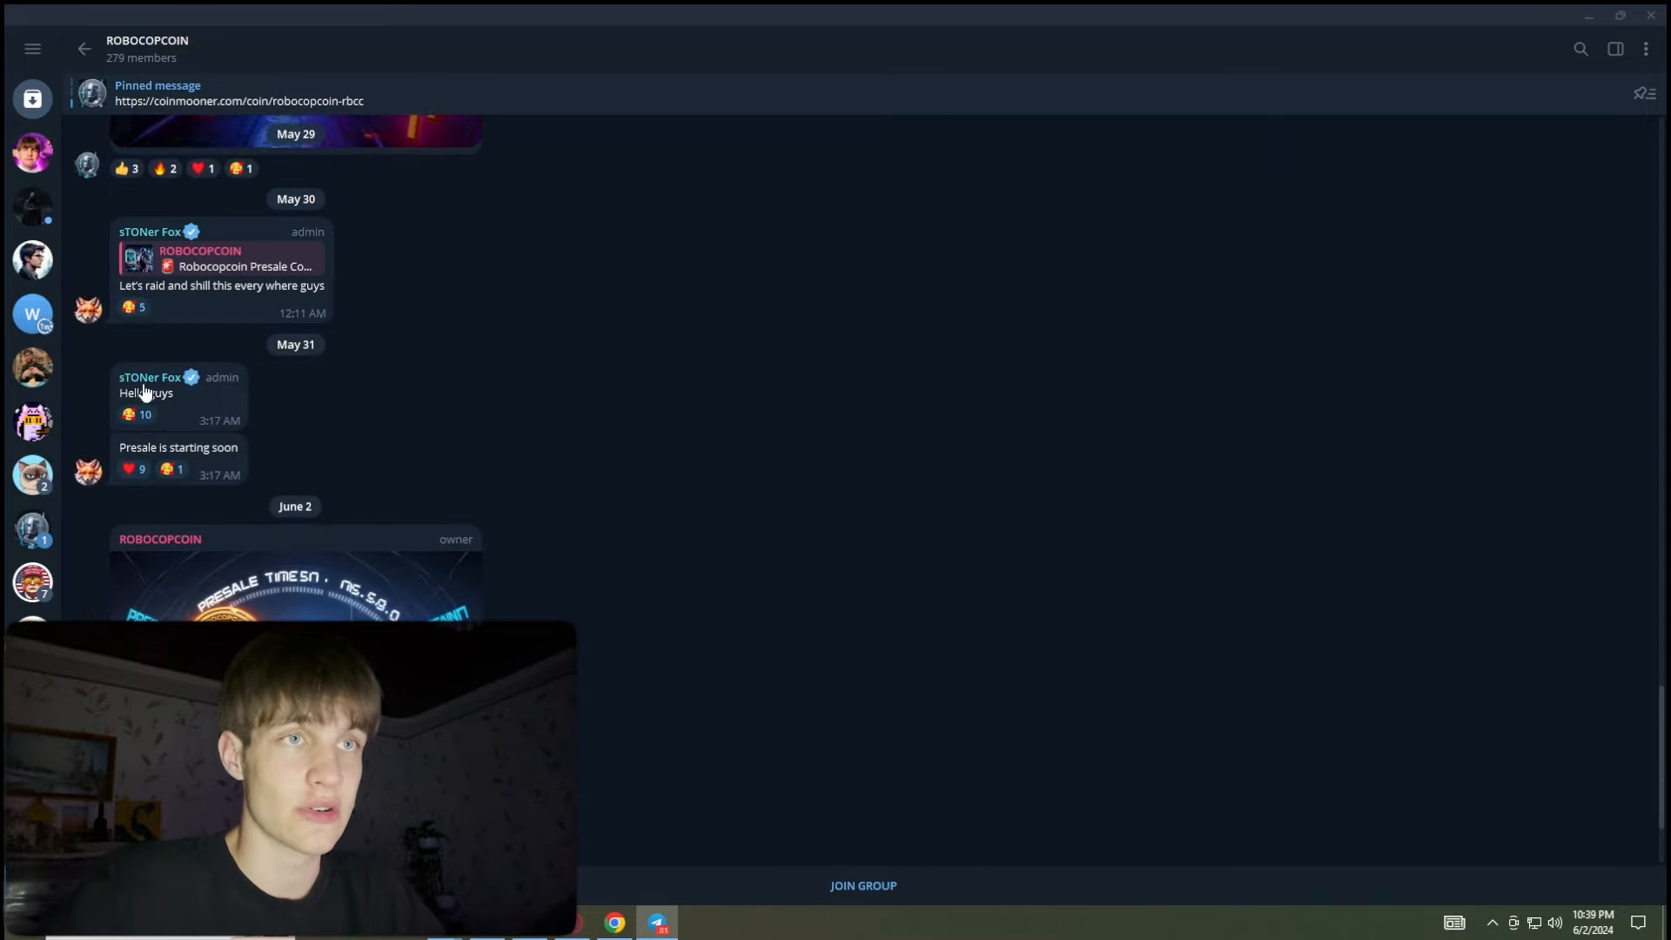
{"action": "scroll", "scroll_direction": "down", "scroll_amount": 3}
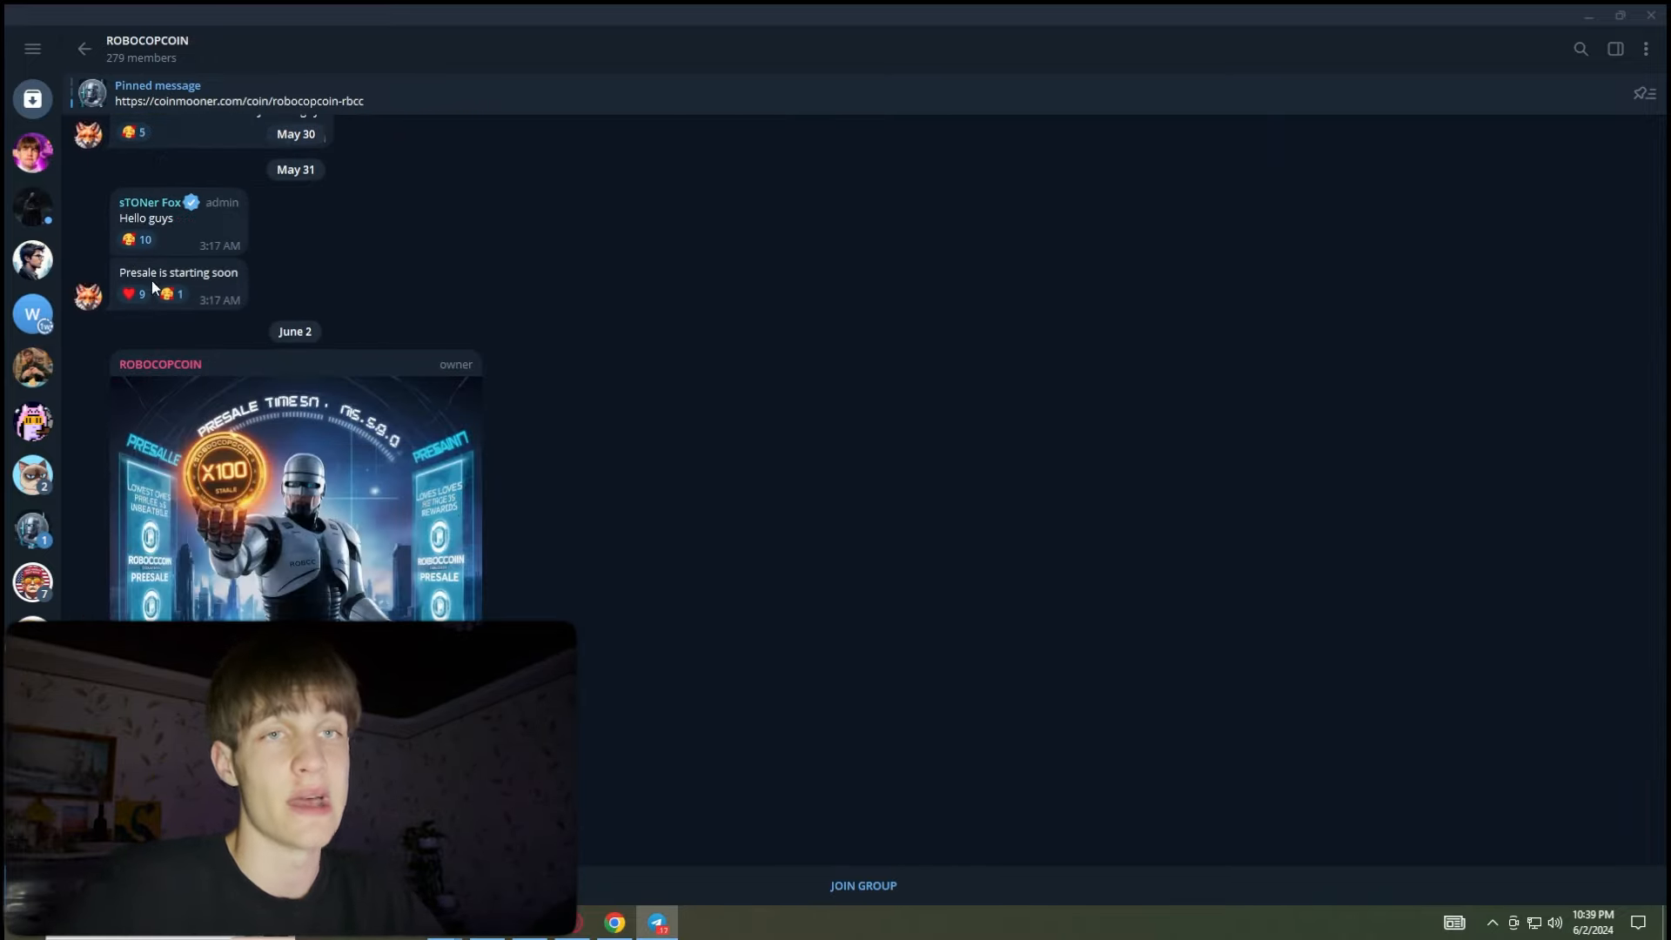